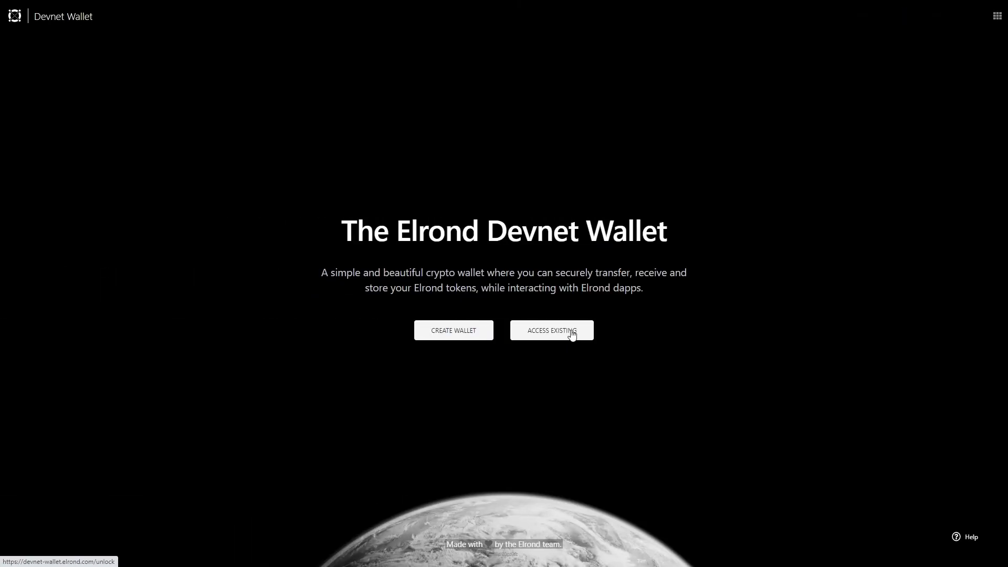
Access the wallet, request faucet xEGLD, and sign and confirm the add-liquidity transaction.
click(551, 330)
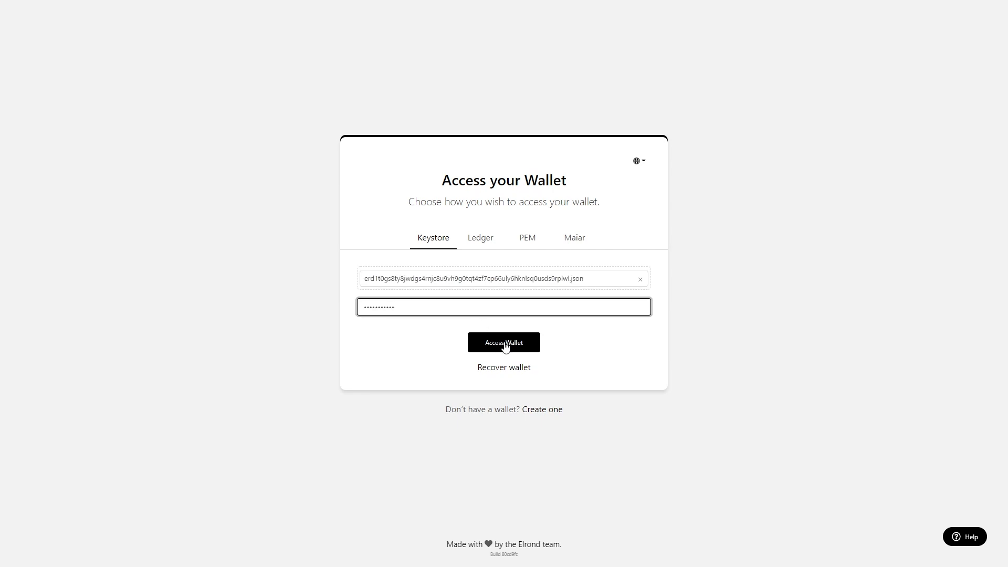
click(503, 342)
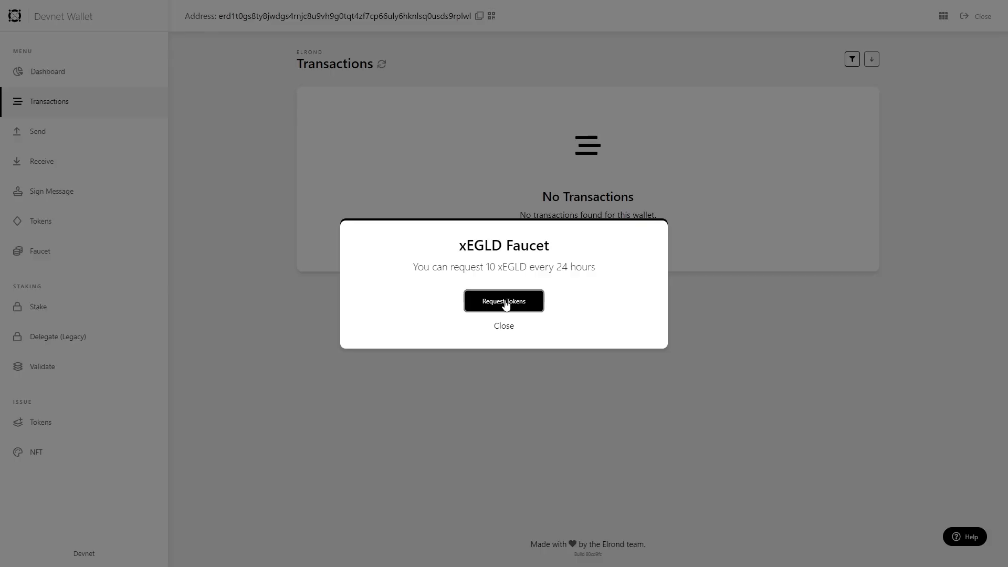
click(504, 301)
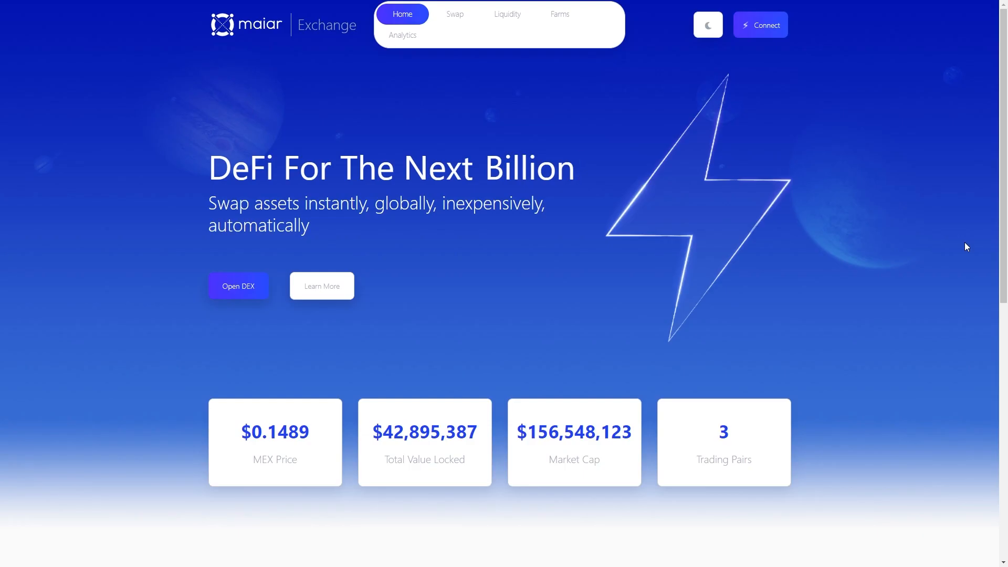
scroll(down, 3)
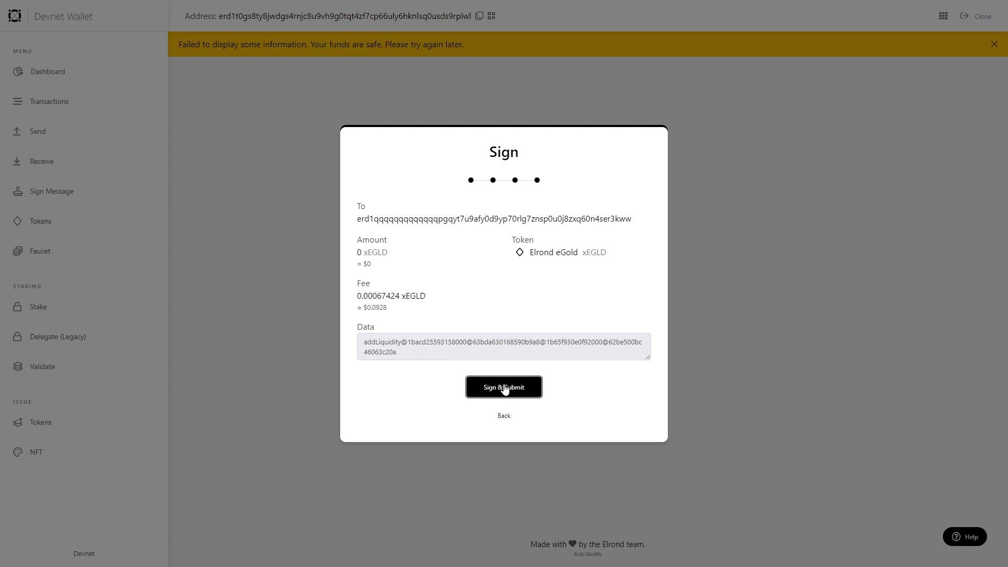
click(503, 387)
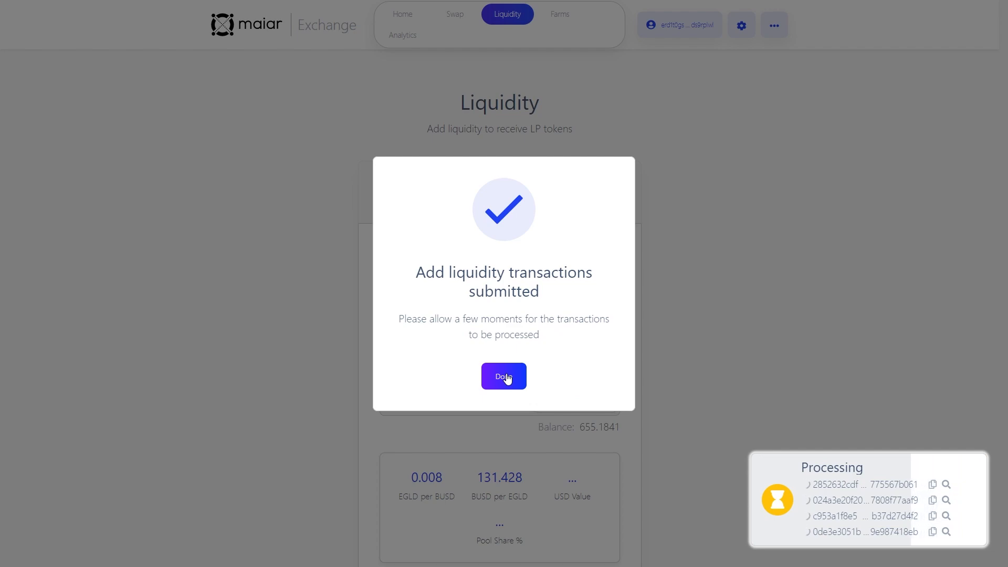
click(503, 376)
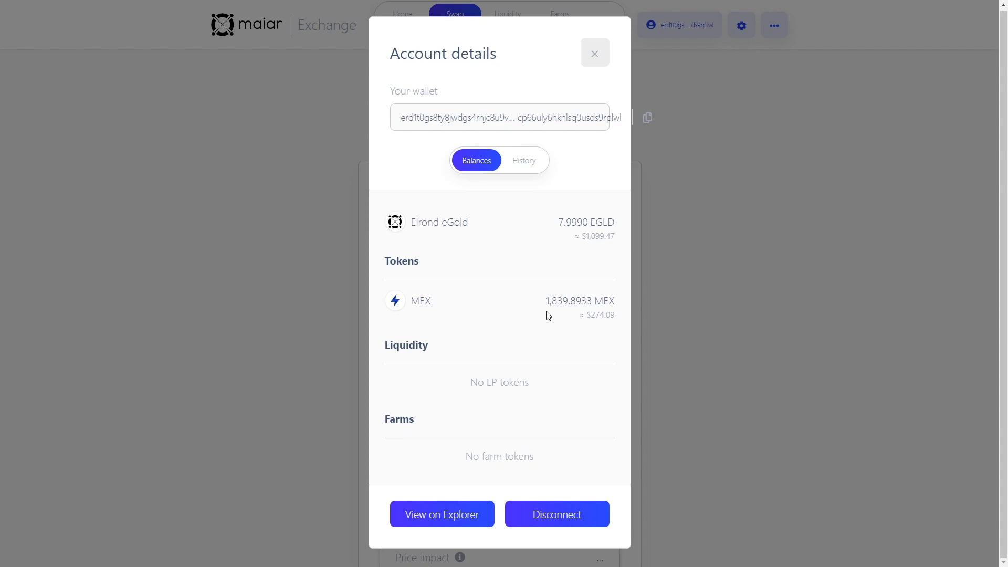
mouse_move(553, 280)
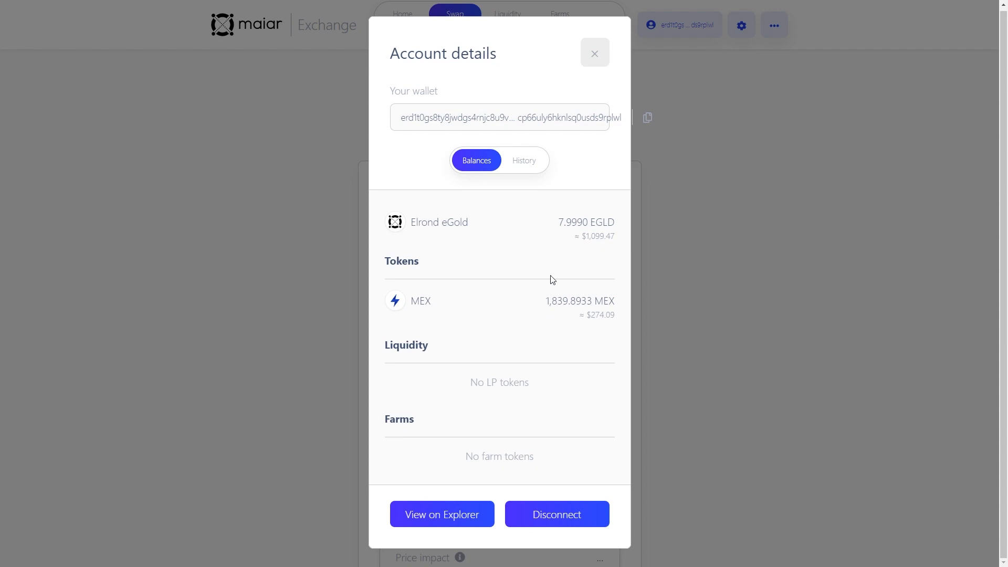
View the account's transaction history and balances on Maiar Exchange.
click(524, 160)
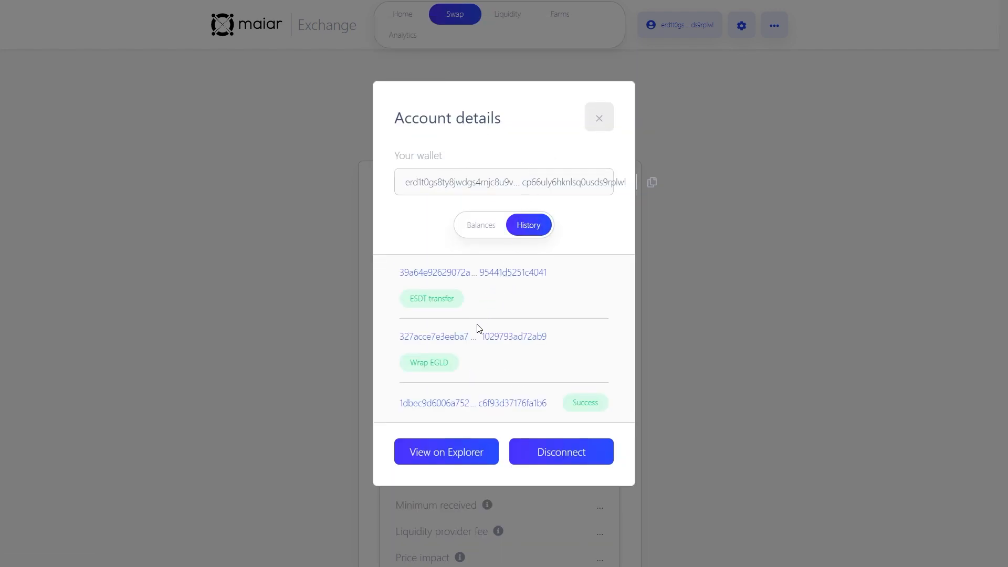
mouse_move(431, 375)
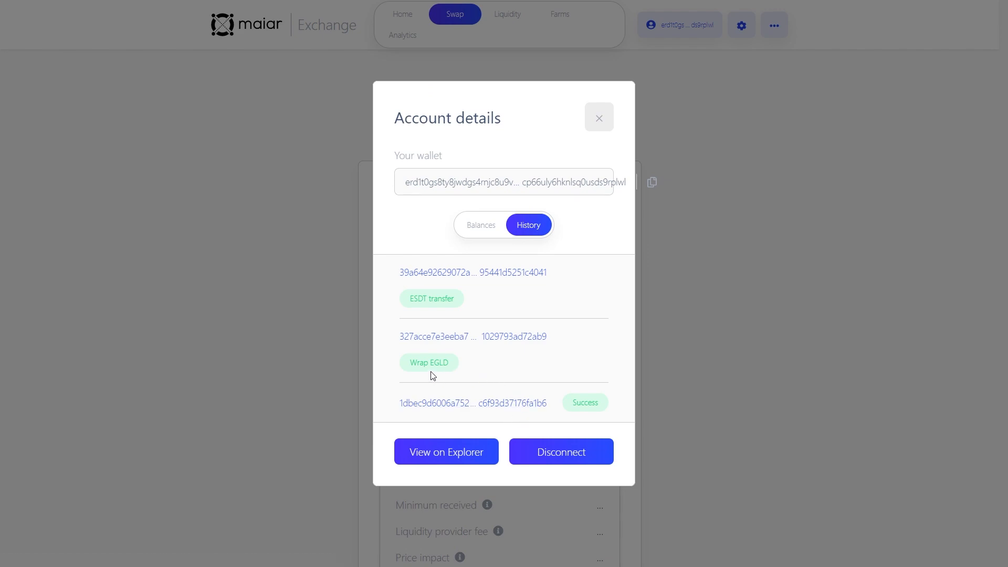
click(480, 224)
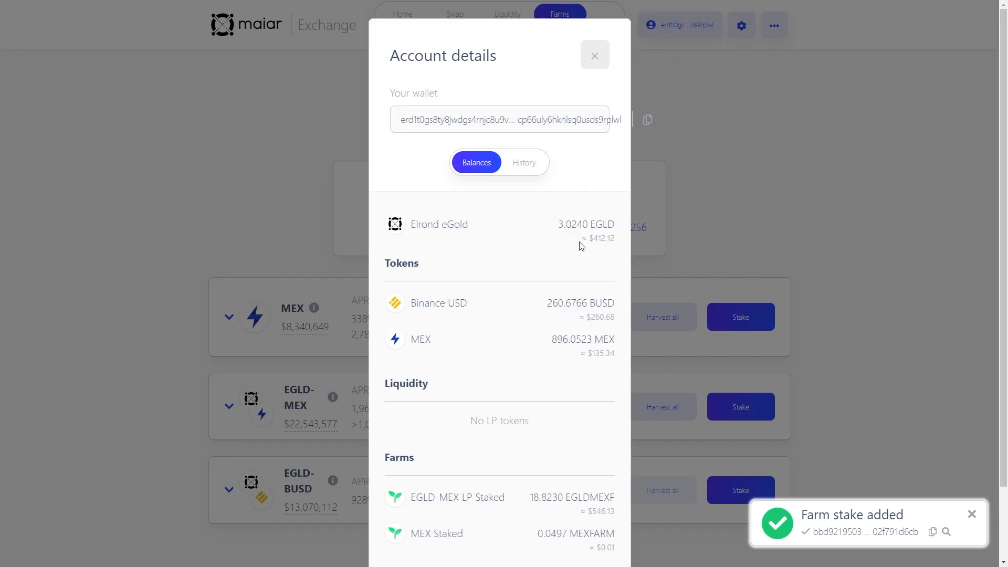
scroll(down, 3)
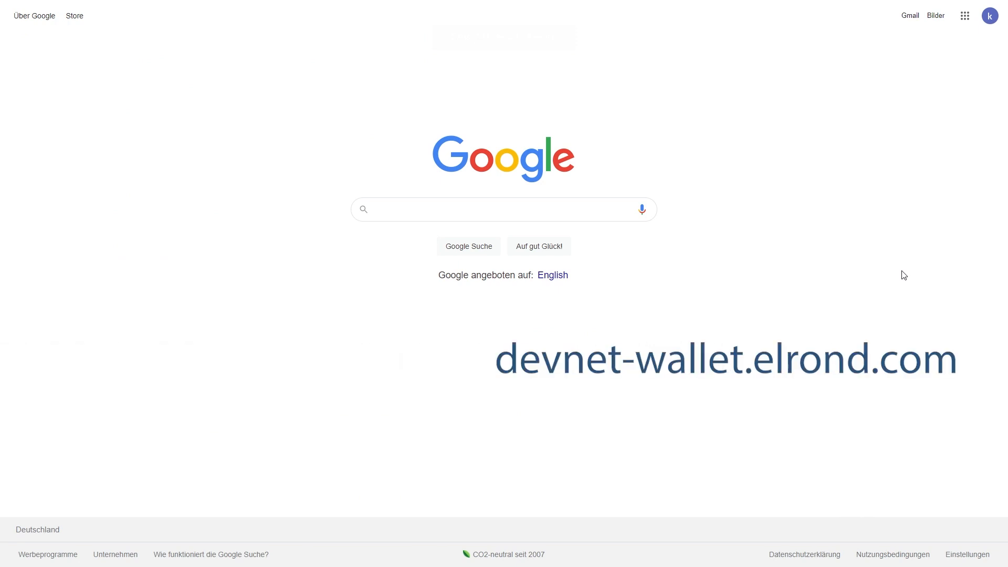
click(504, 209)
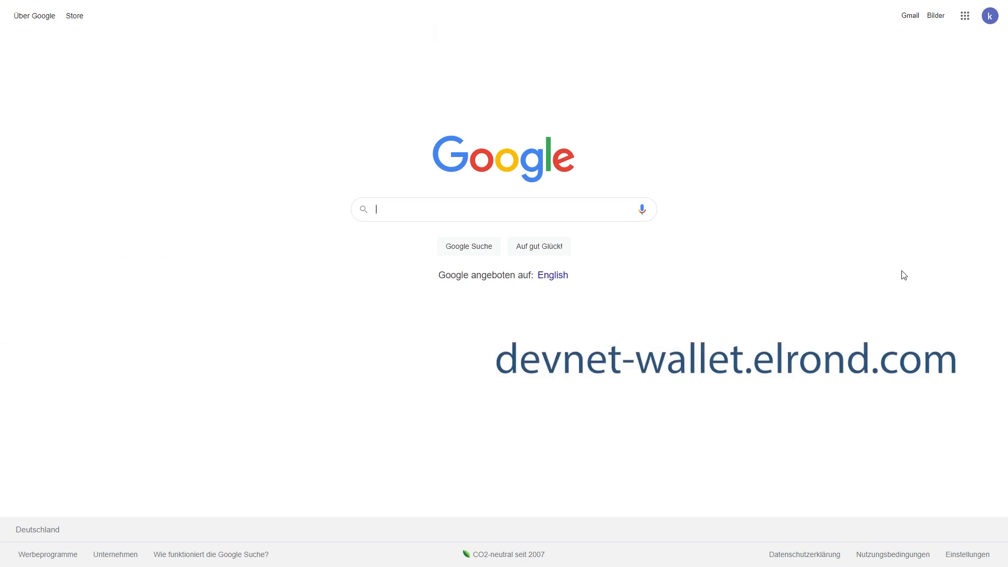
text(https://devnet-wallet.elrond.com/)
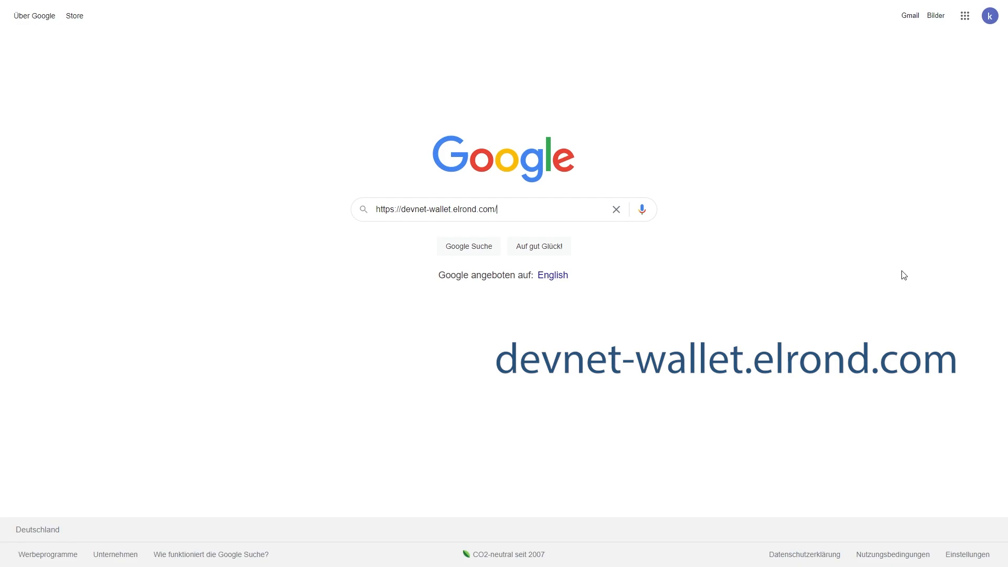
key(enter)
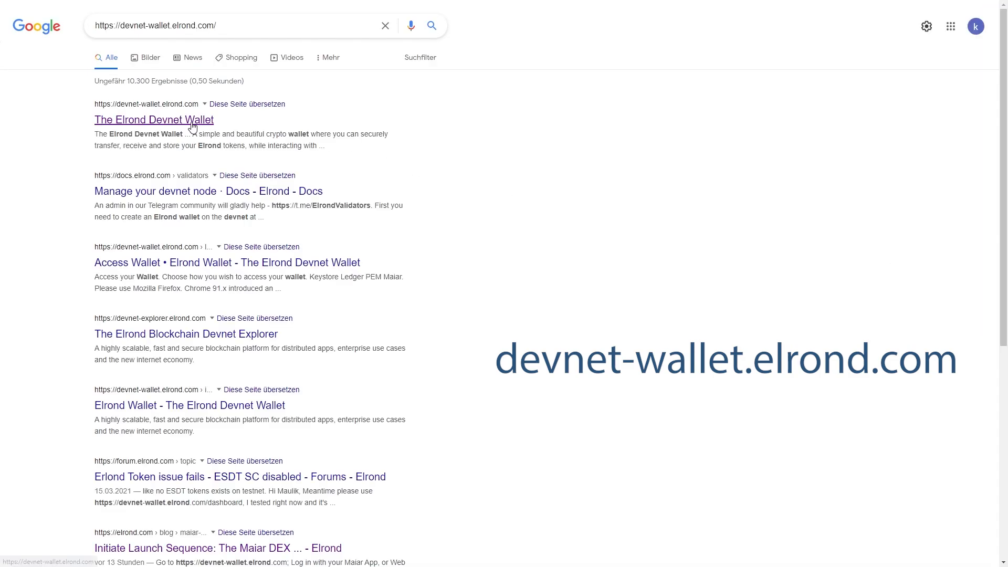
Open 'The Elrond Devnet Wallet' search result to reach the wallet landing page.
click(154, 120)
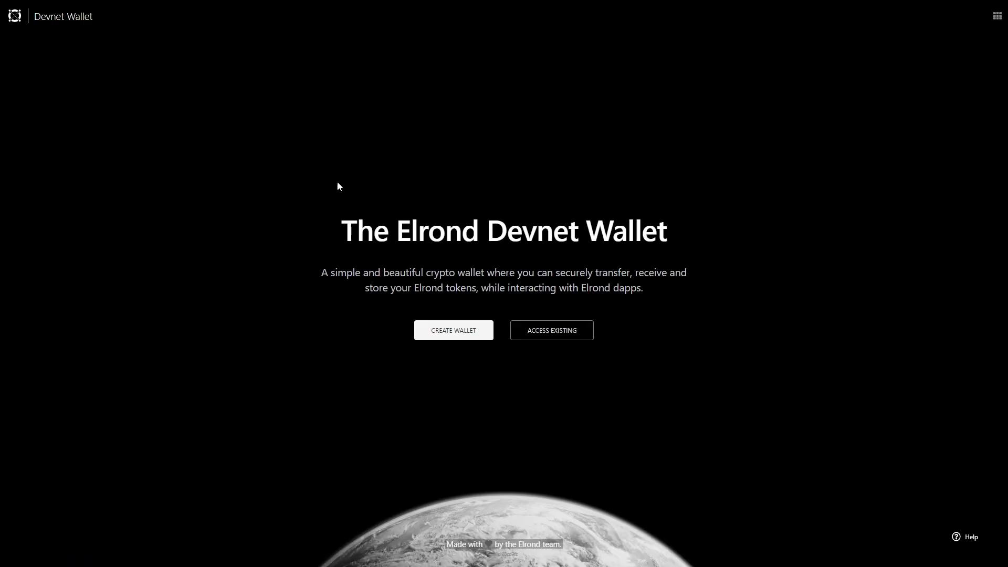
mouse_move(945, 379)
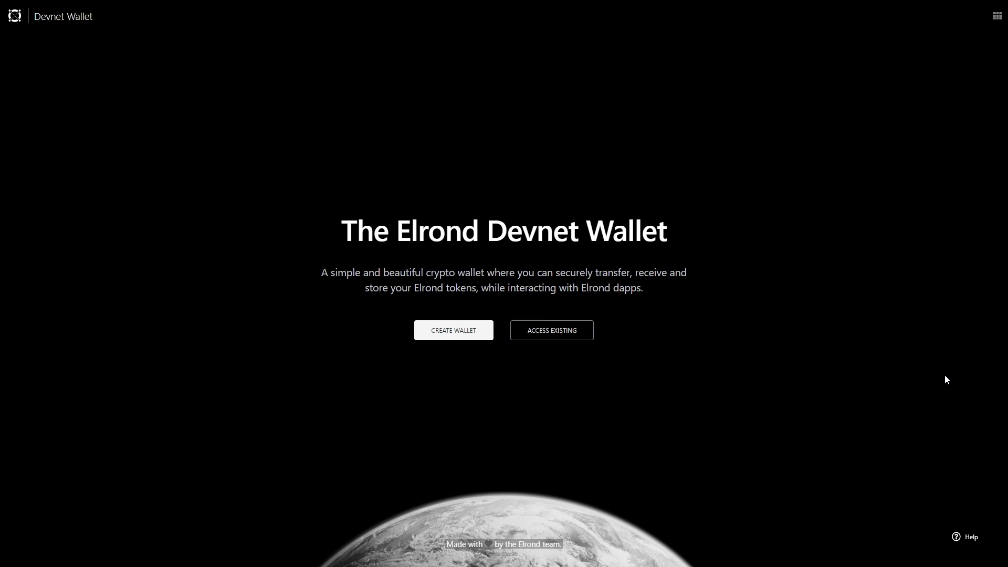
mouse_move(551, 330)
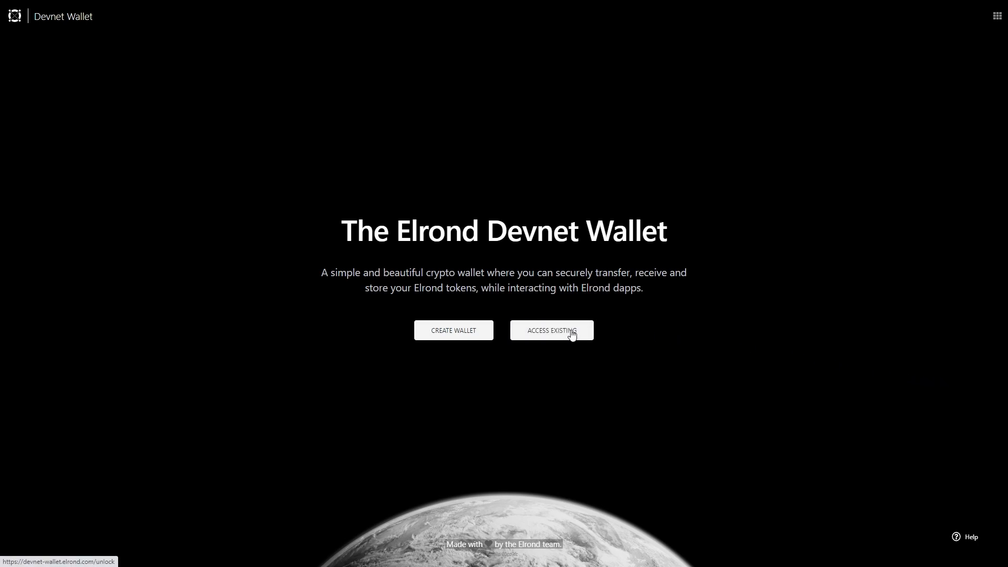
Access the existing wallet and view its dashboard with 0 xEGLD, no tokens.
click(551, 329)
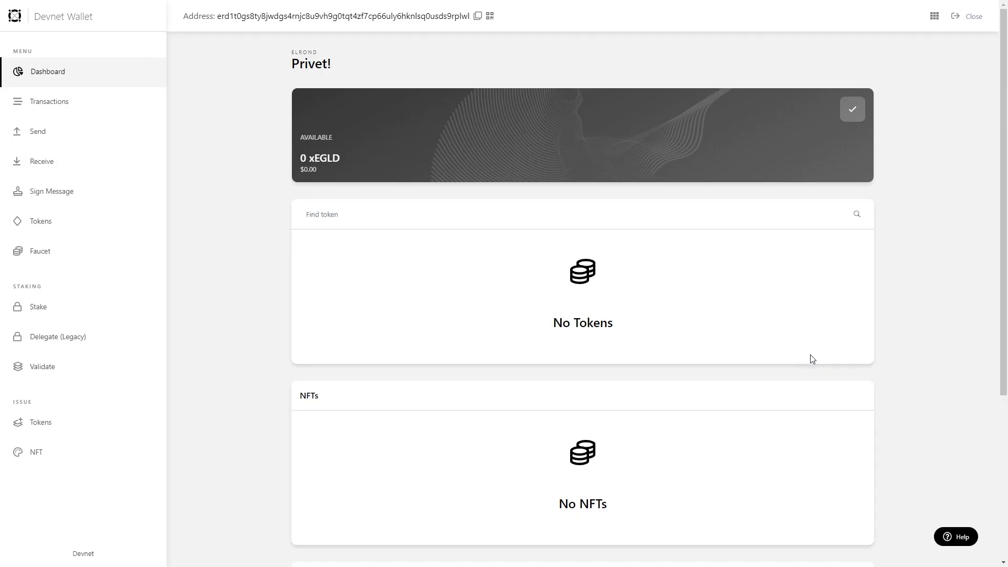
mouse_move(936, 358)
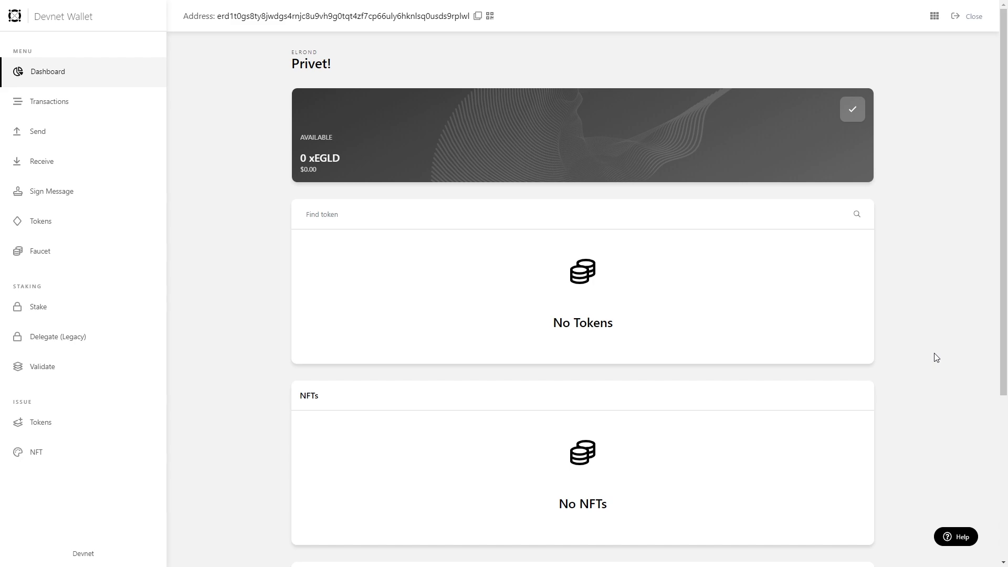
scroll(down, 3)
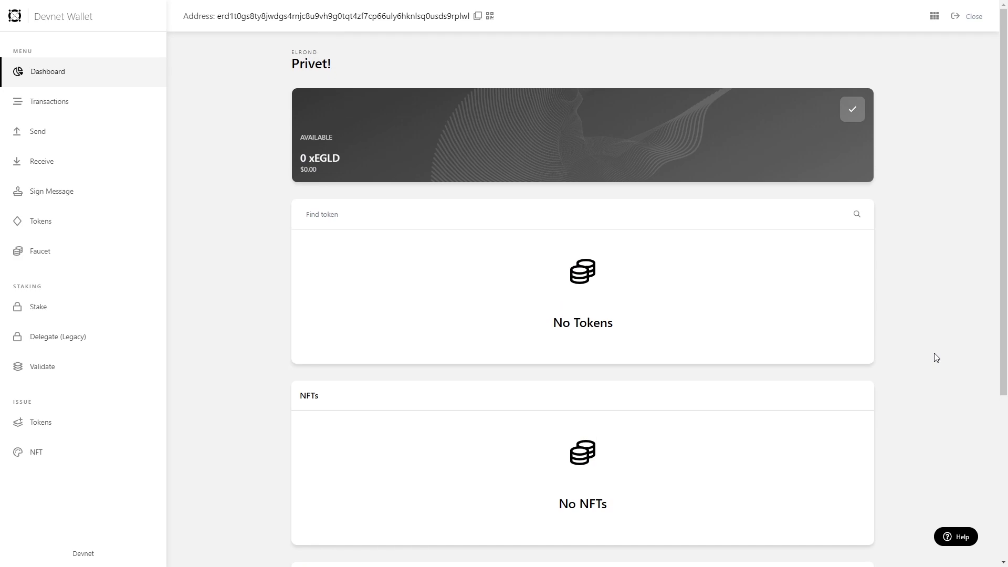
mouse_move(49, 102)
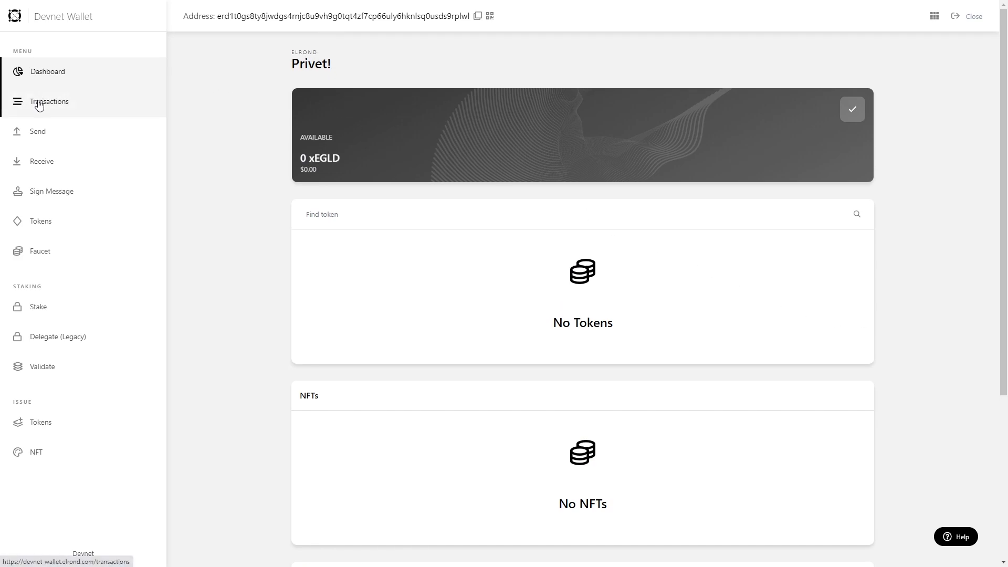
Request 10 xEGLD from the faucet, then open the devnet.maiar.exchange site.
click(48, 101)
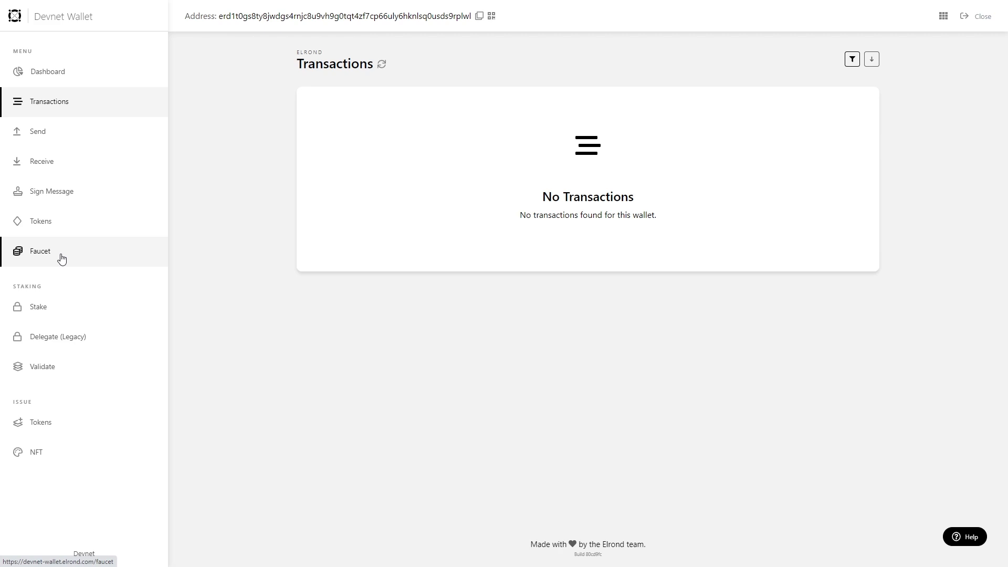
click(40, 251)
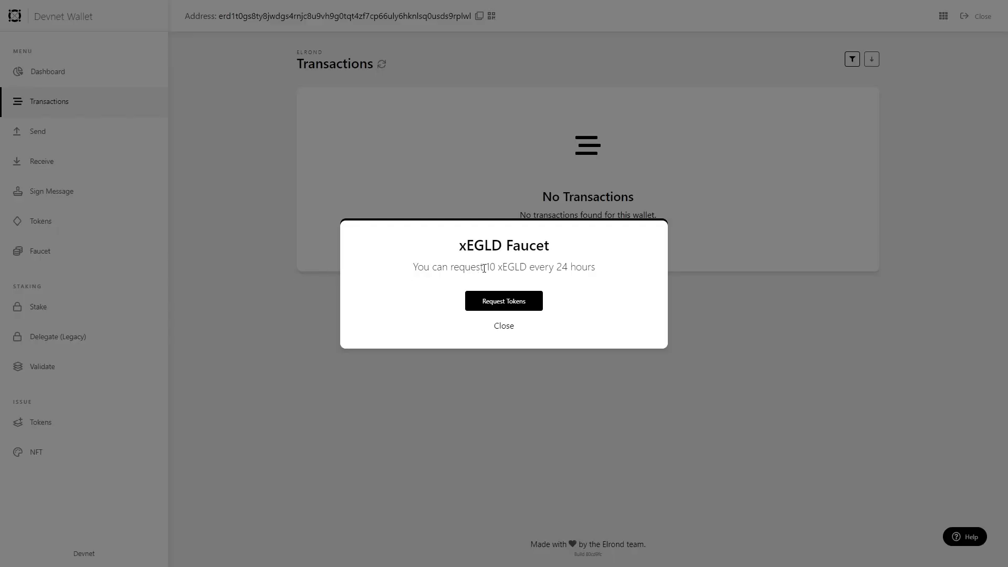
mouse_move(584, 306)
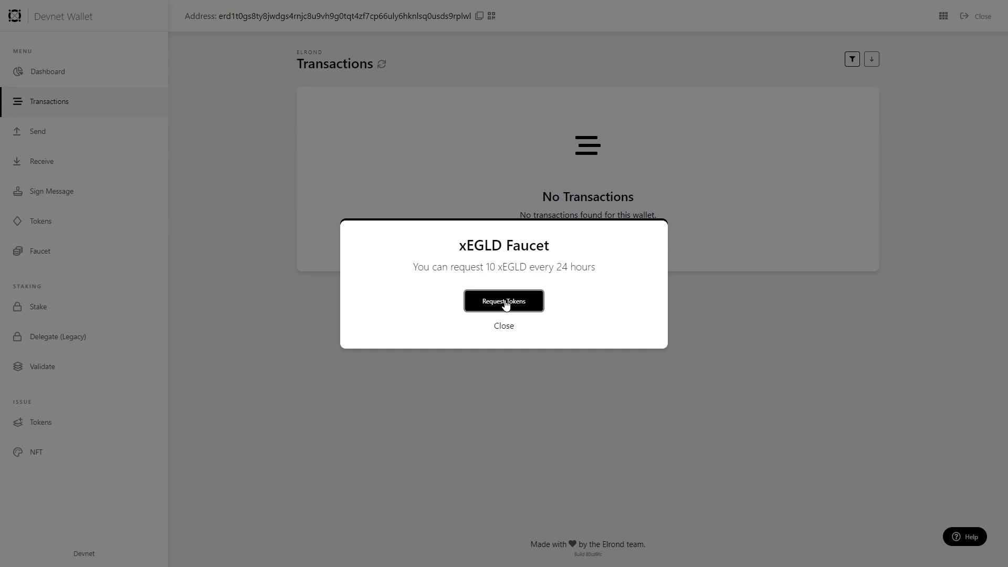
click(504, 301)
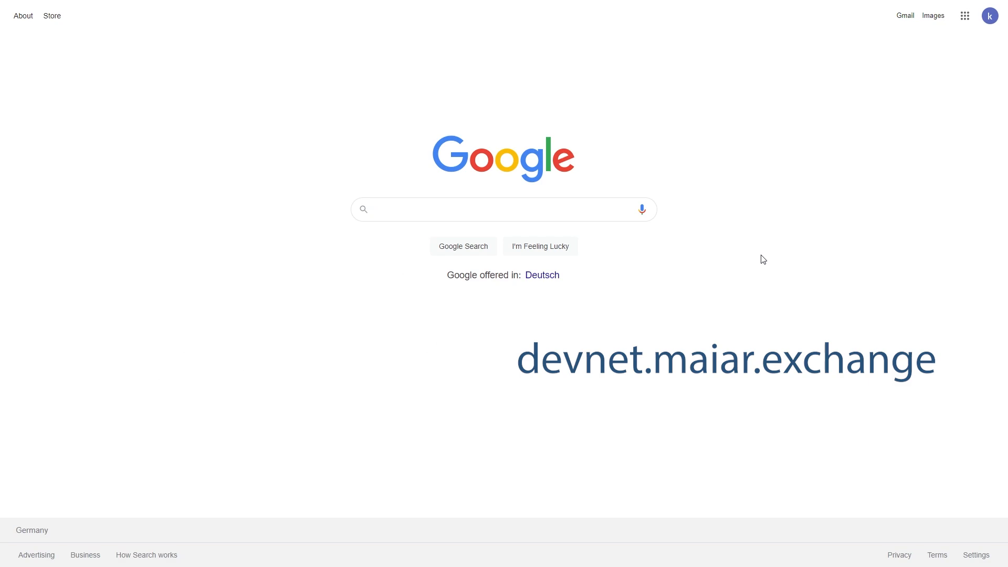
text(https://devnet.maiar.exchange/)
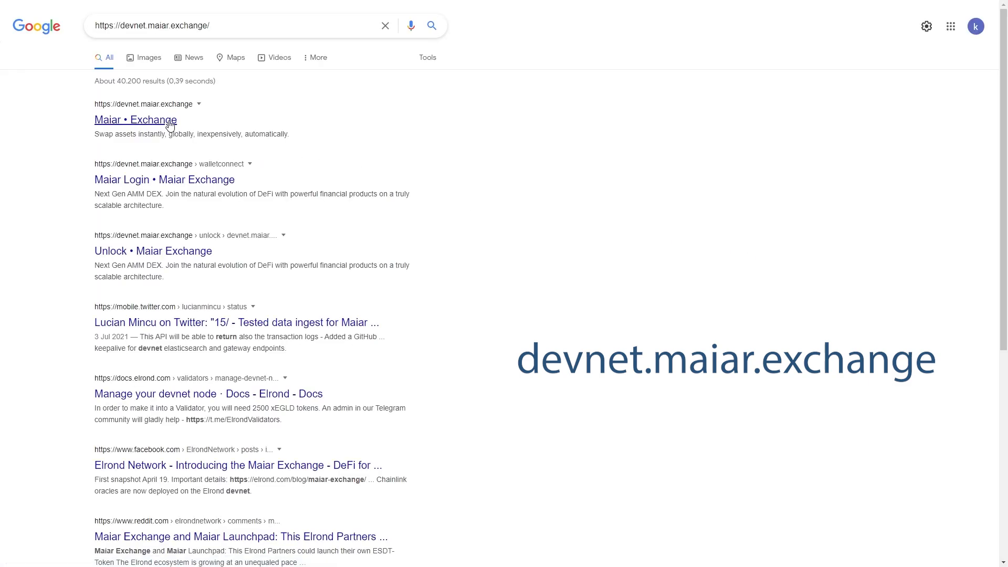
click(135, 120)
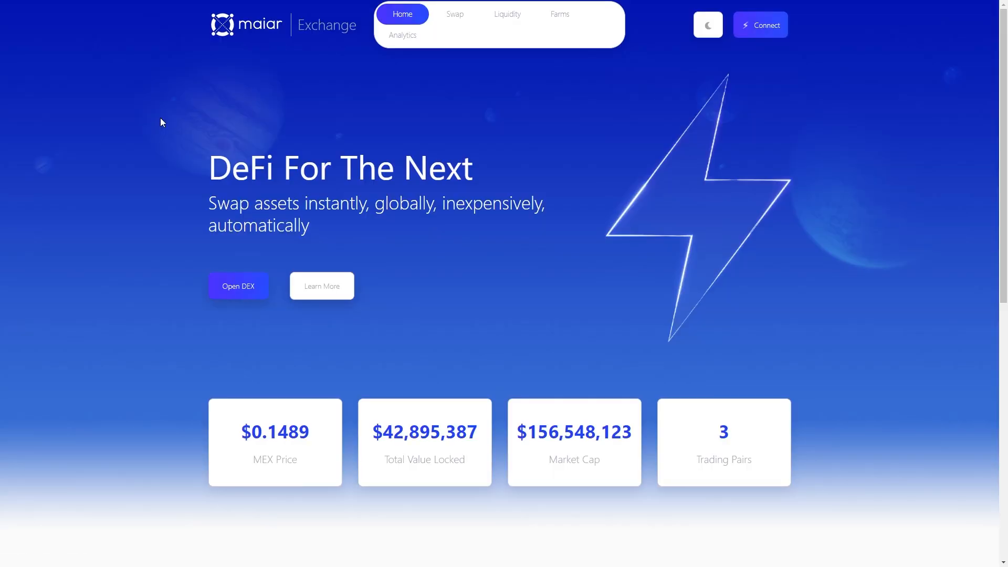
Swap 2 EGLD for about 1840 MEX and sign the transaction in the wallet.
click(760, 25)
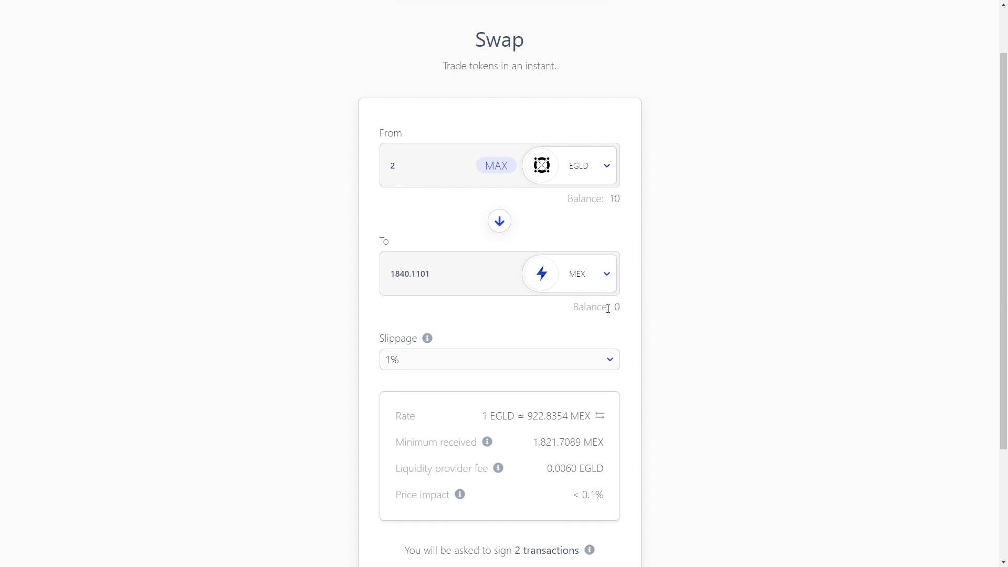
mouse_move(725, 286)
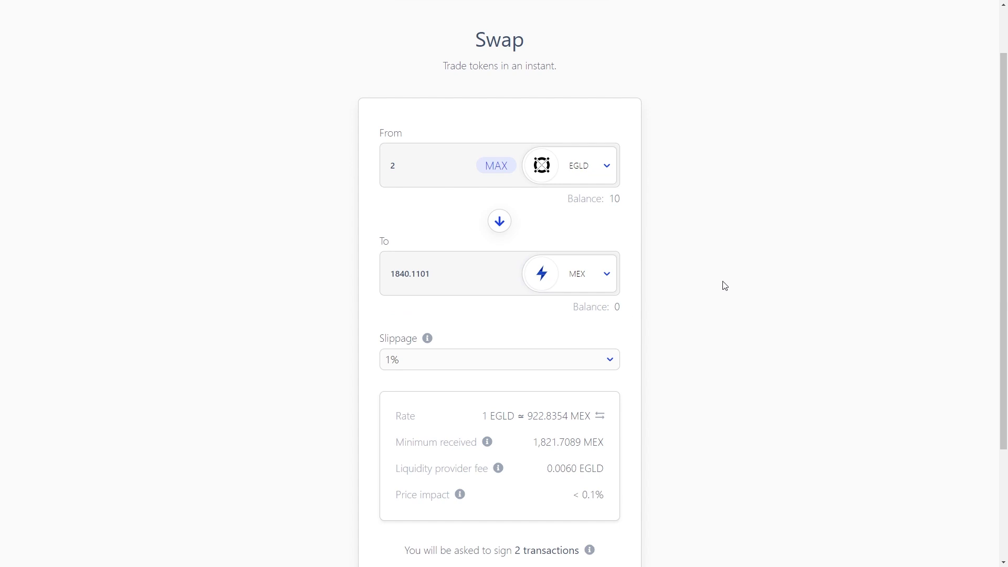
mouse_move(712, 289)
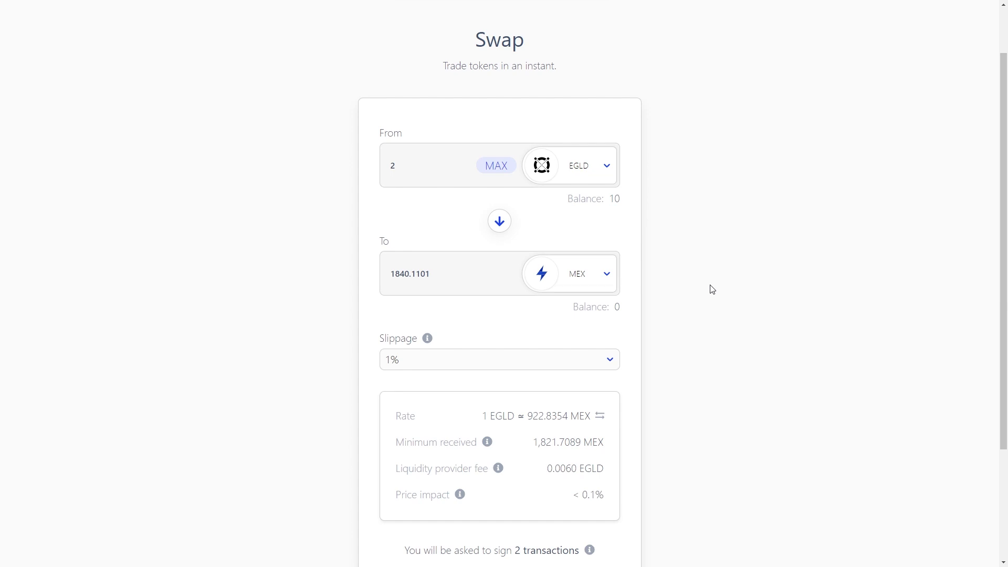
mouse_move(719, 261)
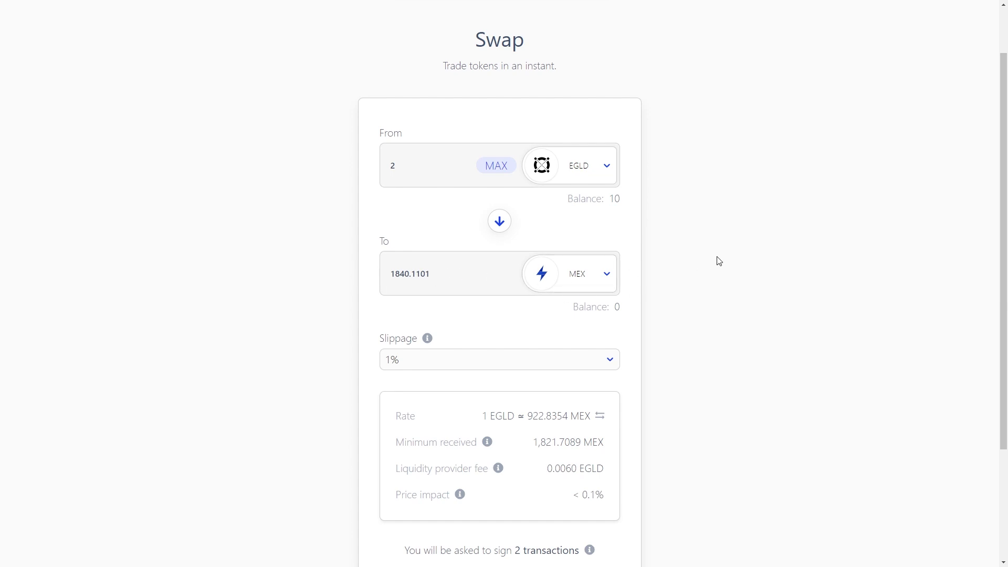
scroll(down, 3)
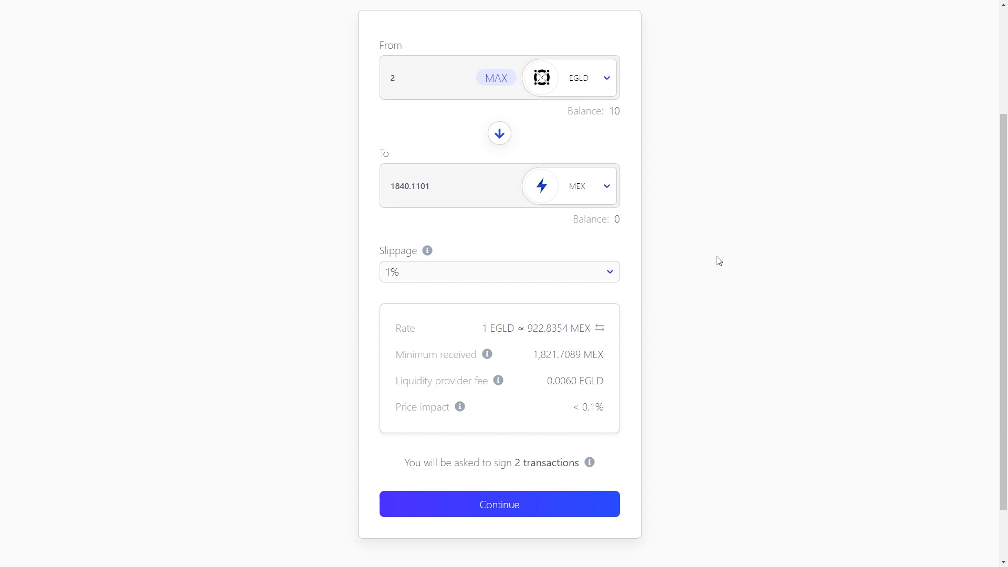
scroll(down, 3)
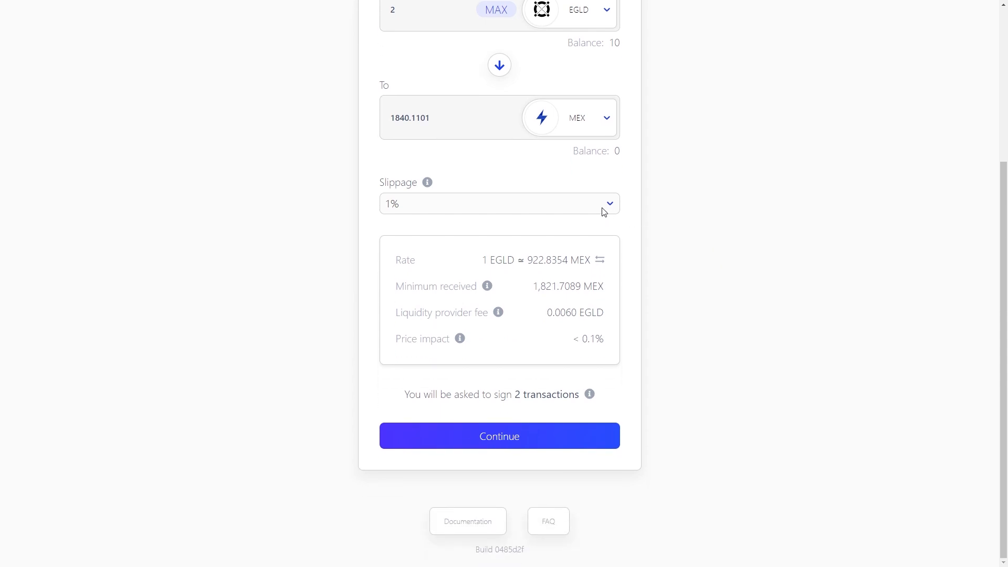
mouse_move(427, 182)
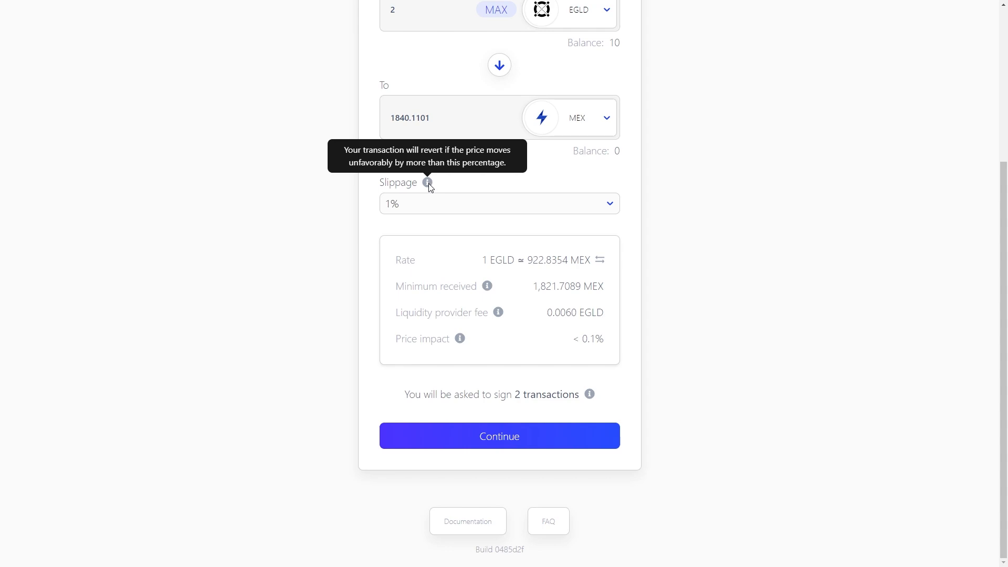
click(499, 436)
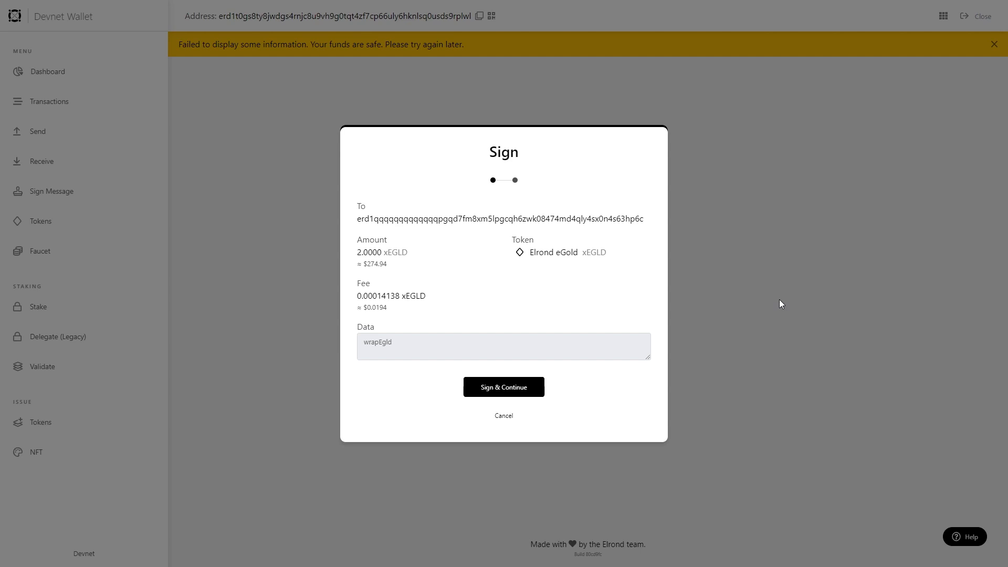
mouse_move(750, 323)
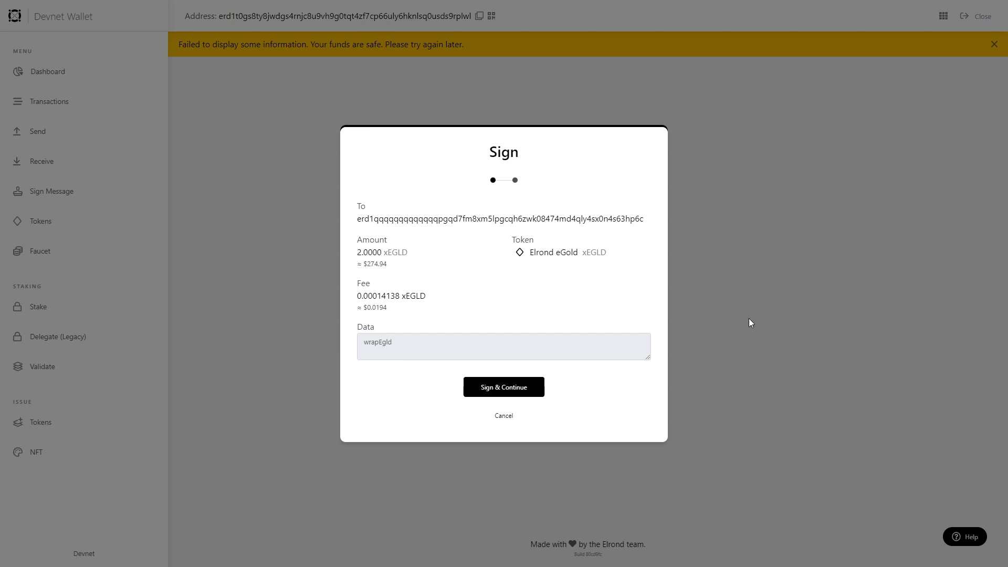
mouse_move(513, 398)
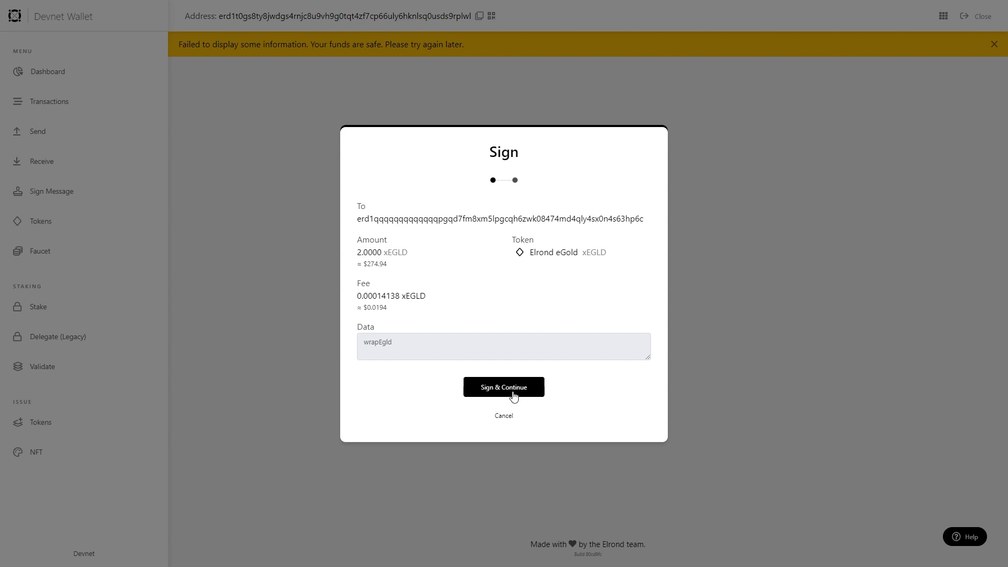
click(503, 387)
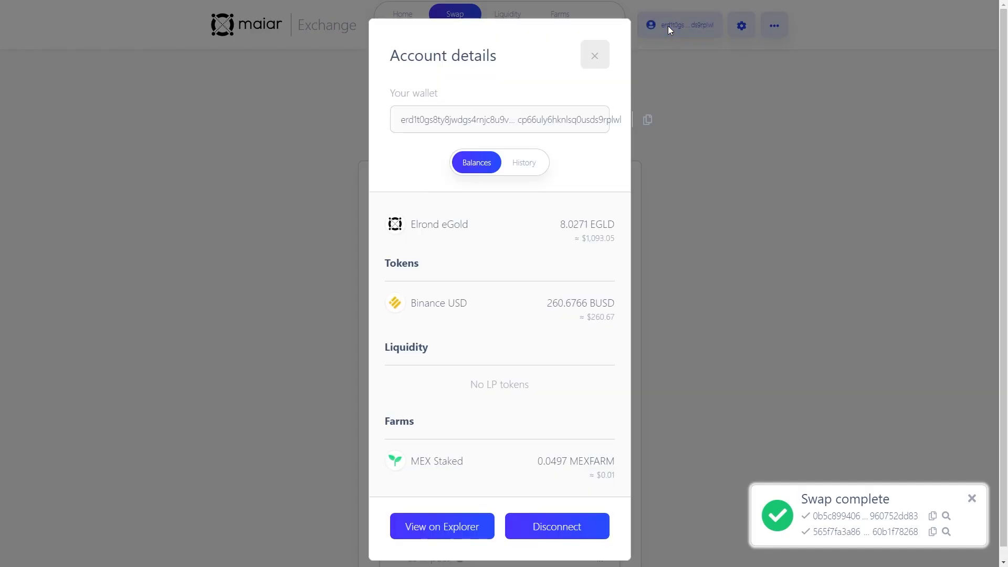
mouse_move(734, 288)
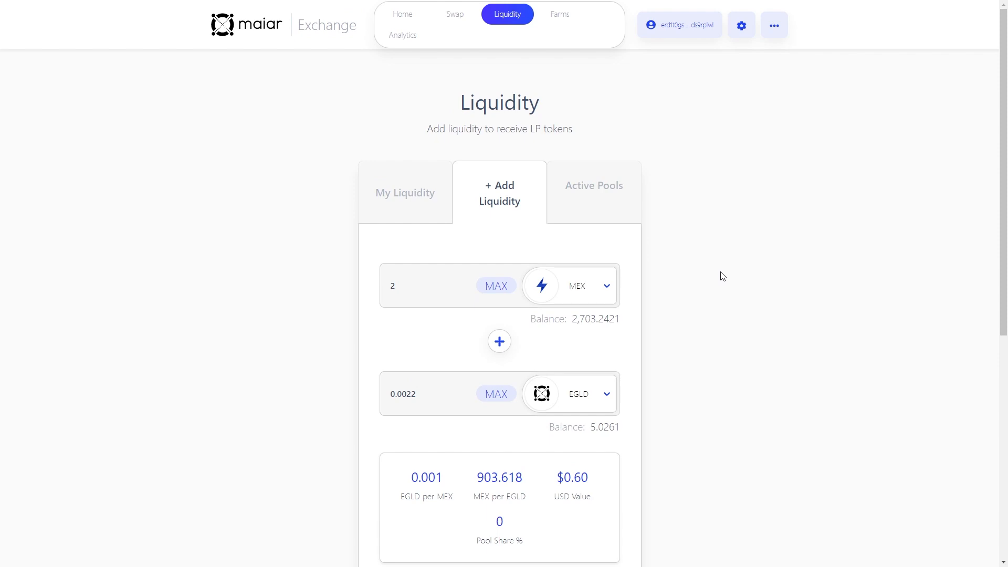
Choose EGLD as the first liquidity token and MEX as the second.
scroll(down, 3)
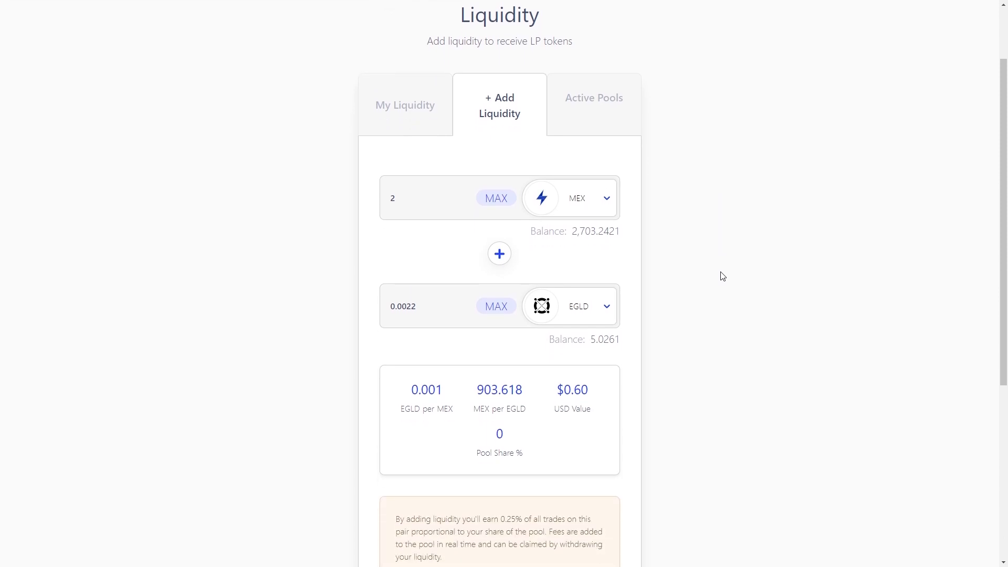
scroll(down, 3)
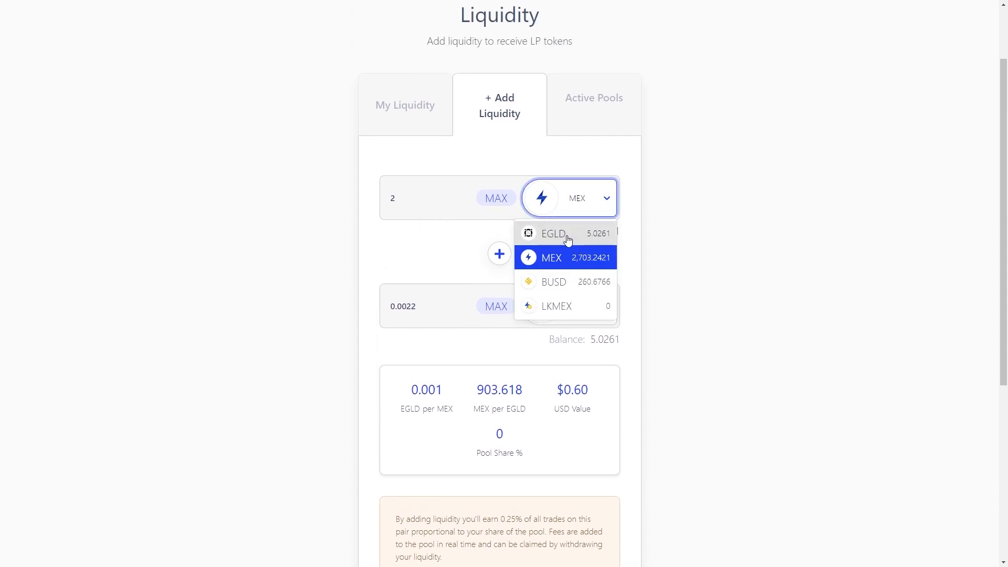
click(553, 233)
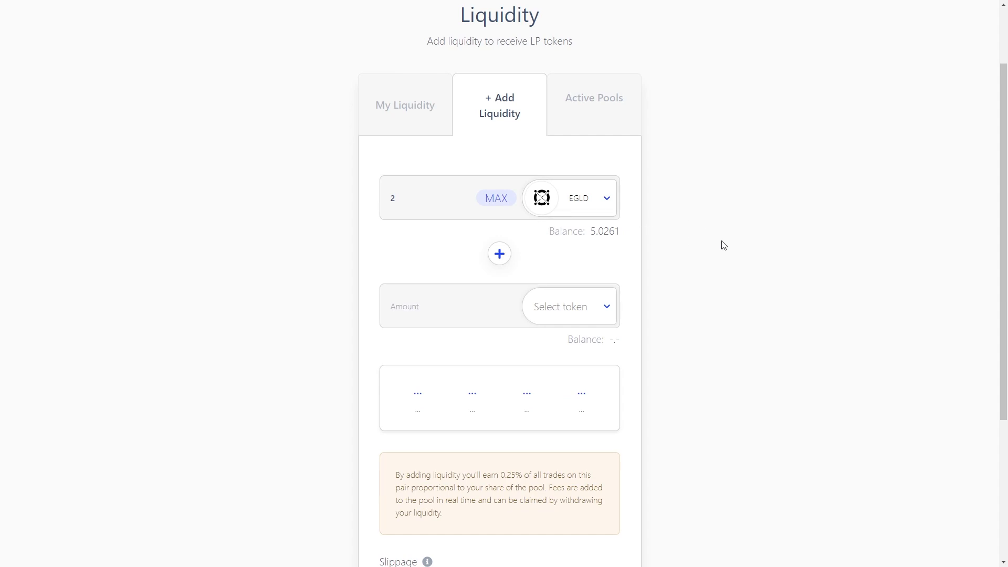
click(567, 306)
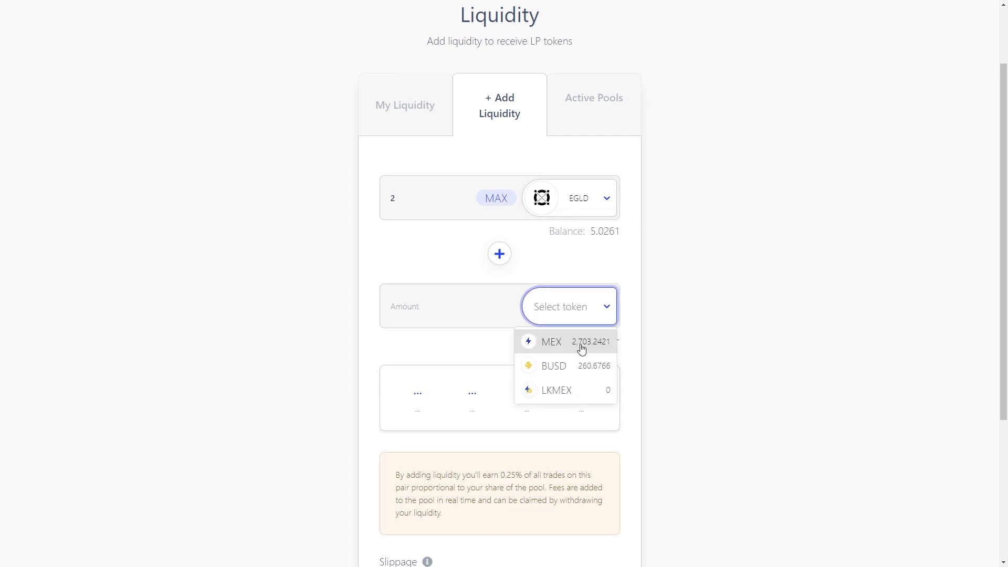
click(551, 341)
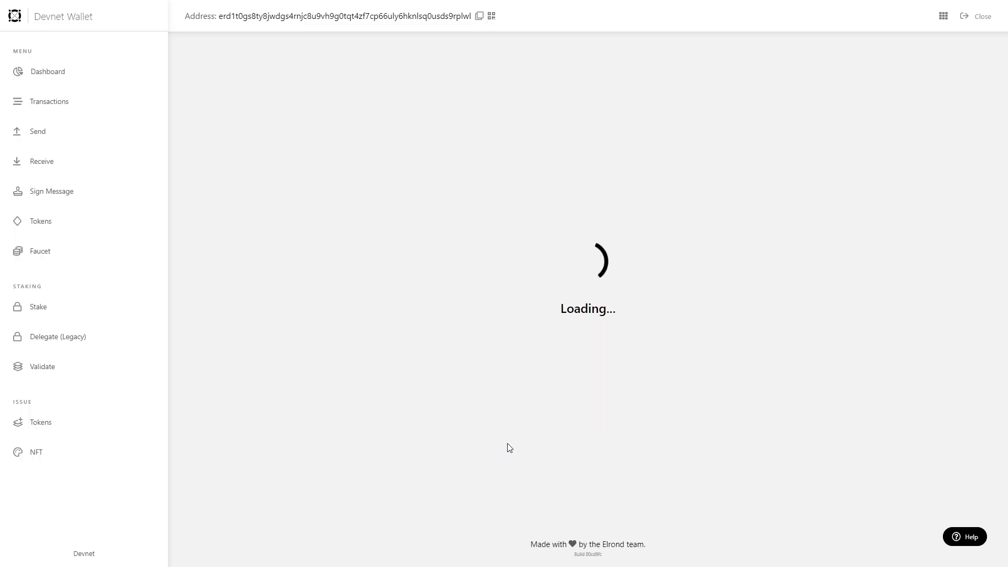
Enter the password and sign the wrapEgld, WEGLD, MEX transfer and addLiquidity transactions.
text(••)
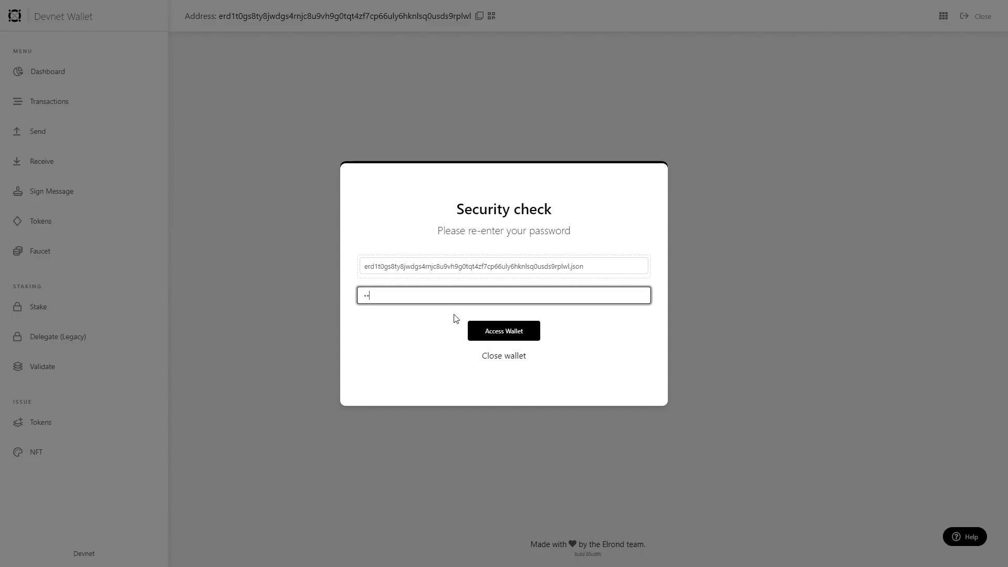
click(504, 330)
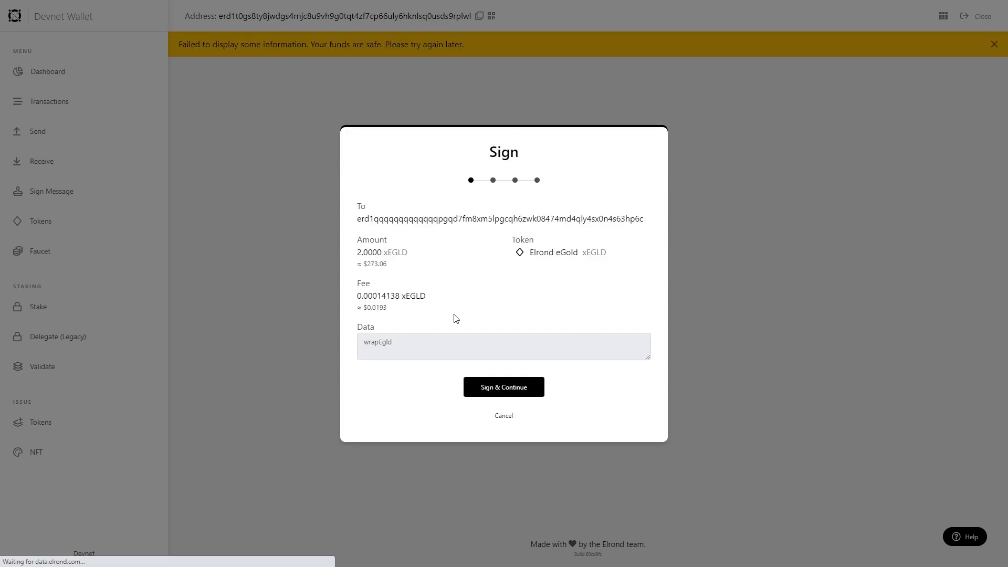
click(504, 386)
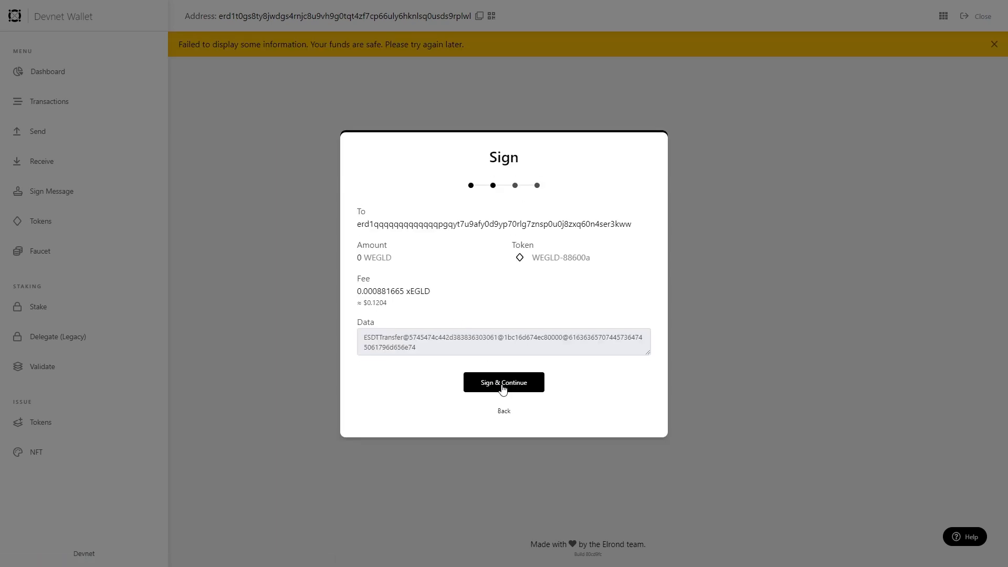
click(504, 382)
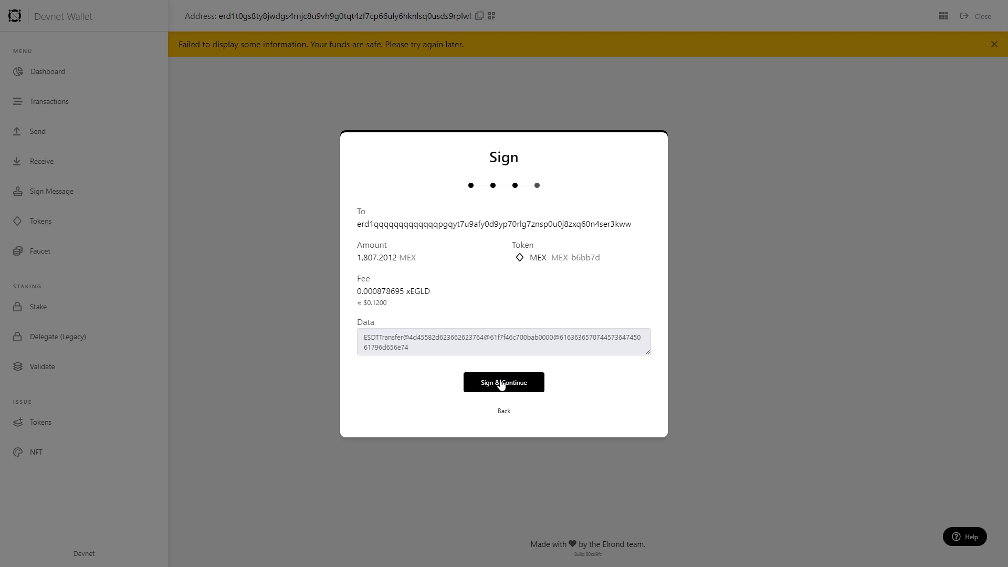
click(504, 381)
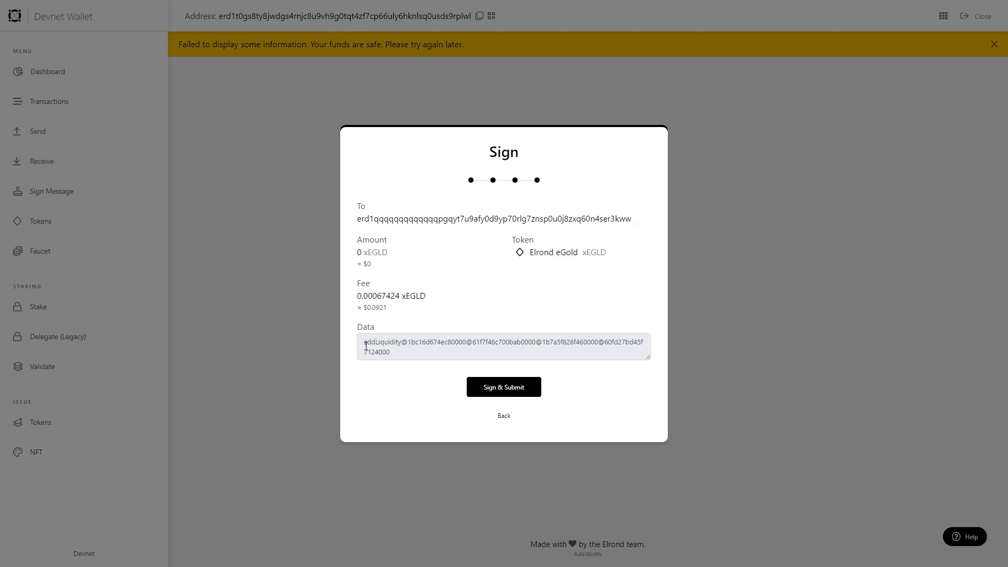
click(504, 386)
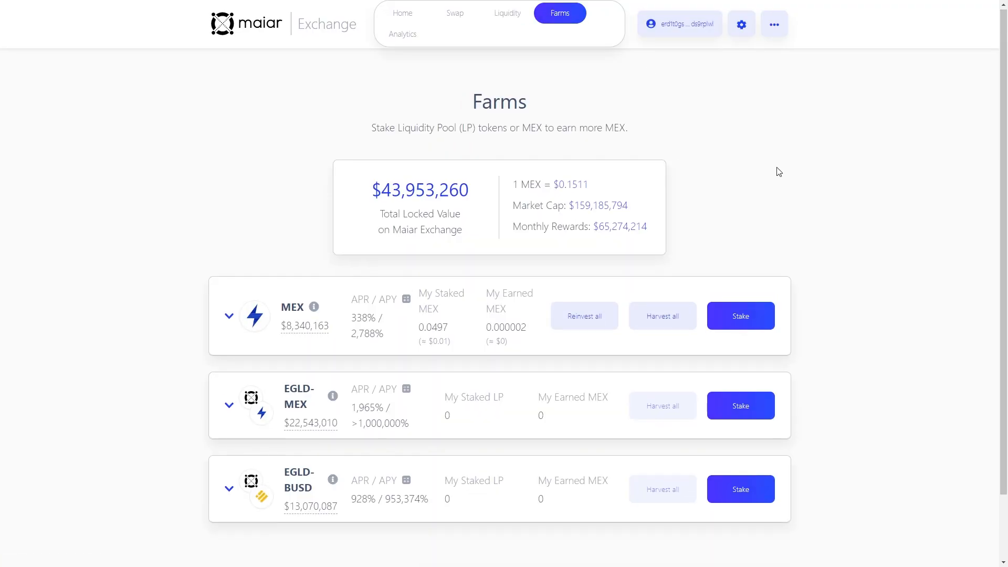
Stake in the EGLD-MEX farm, selecting EGLDMEX to fill the 18.8230 balance.
click(740, 405)
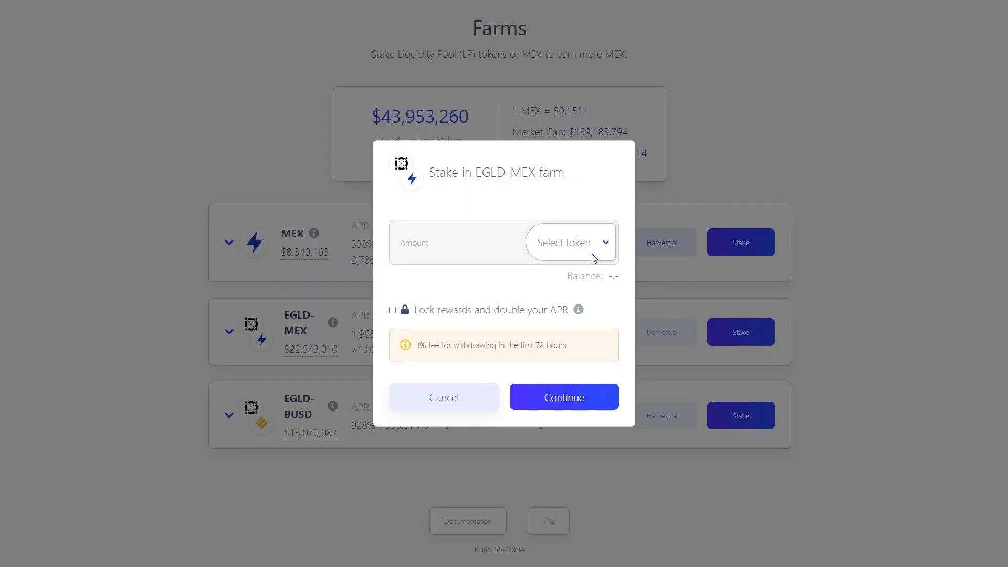
click(568, 242)
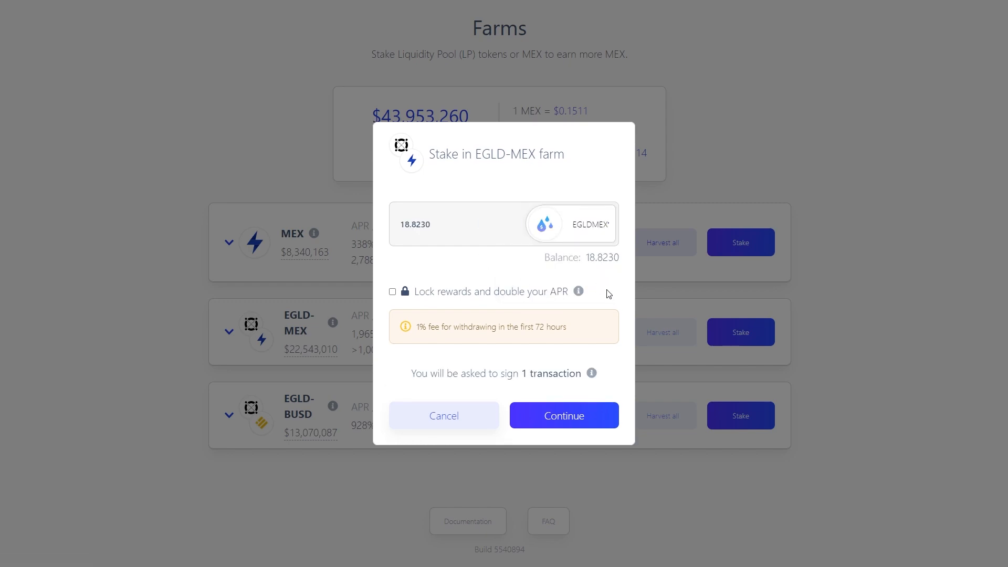
mouse_move(599, 301)
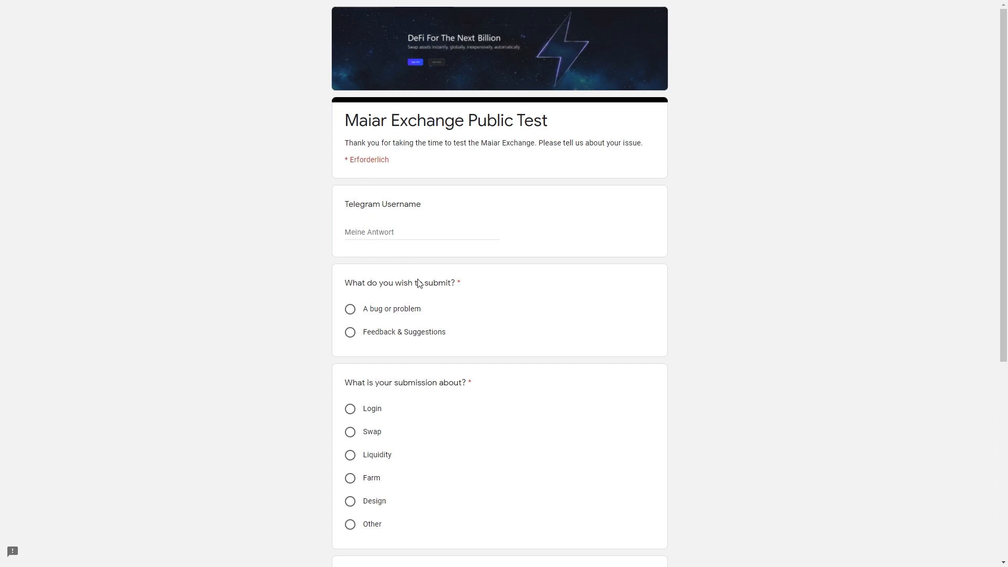
Scroll through the Maiar Exchange Public Test form down to the Senden button.
scroll(down, 3)
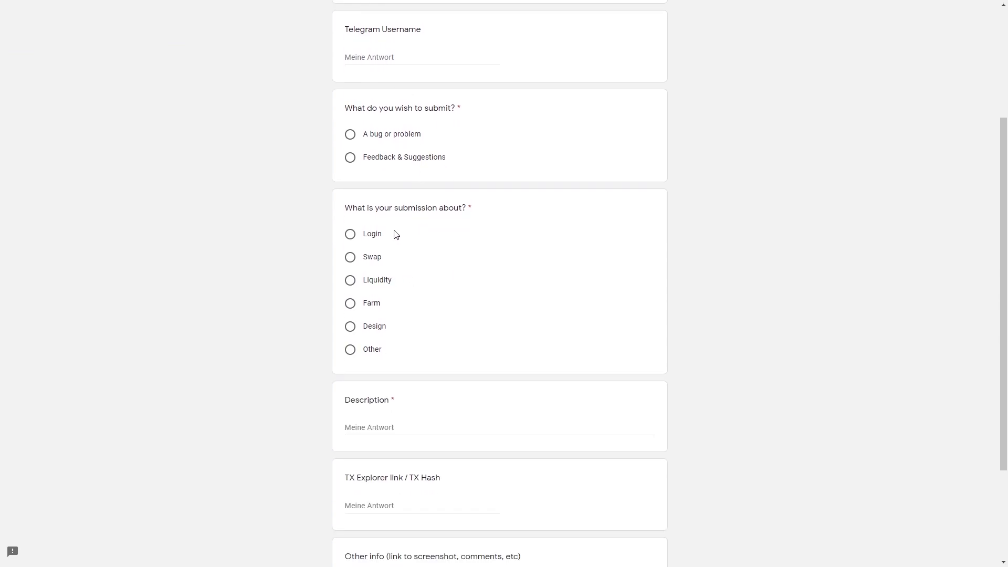
scroll(down, 3)
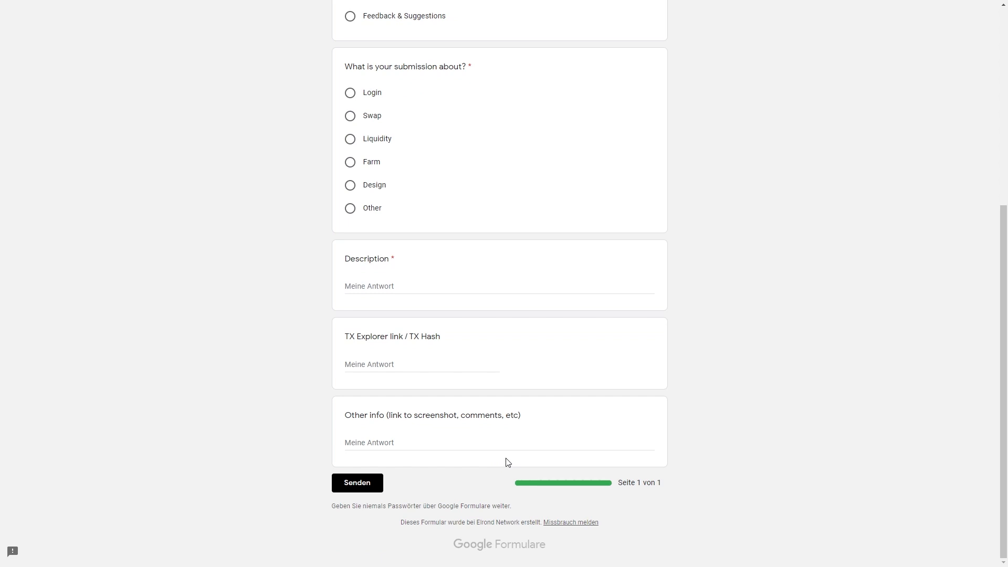
mouse_move(520, 397)
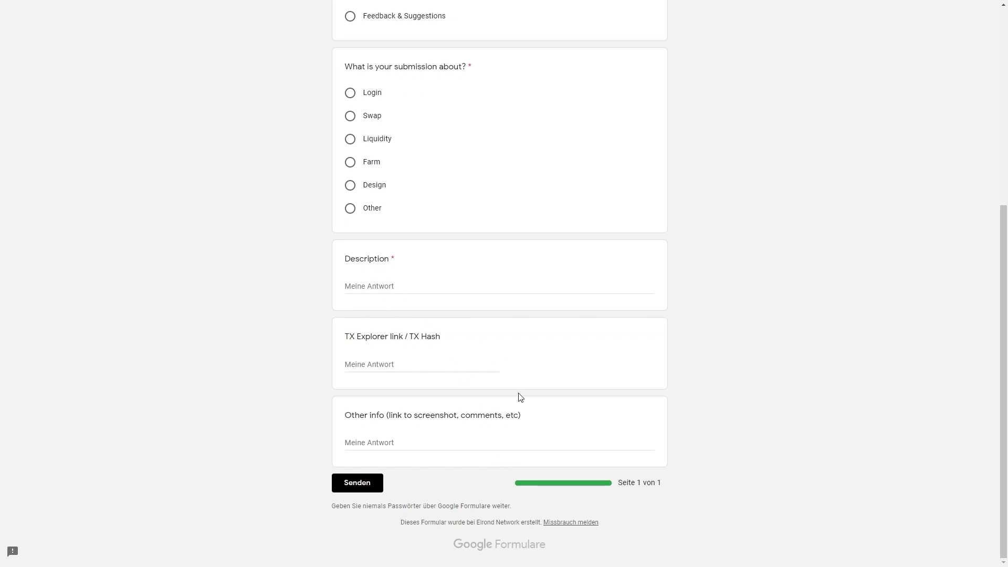
mouse_move(550, 406)
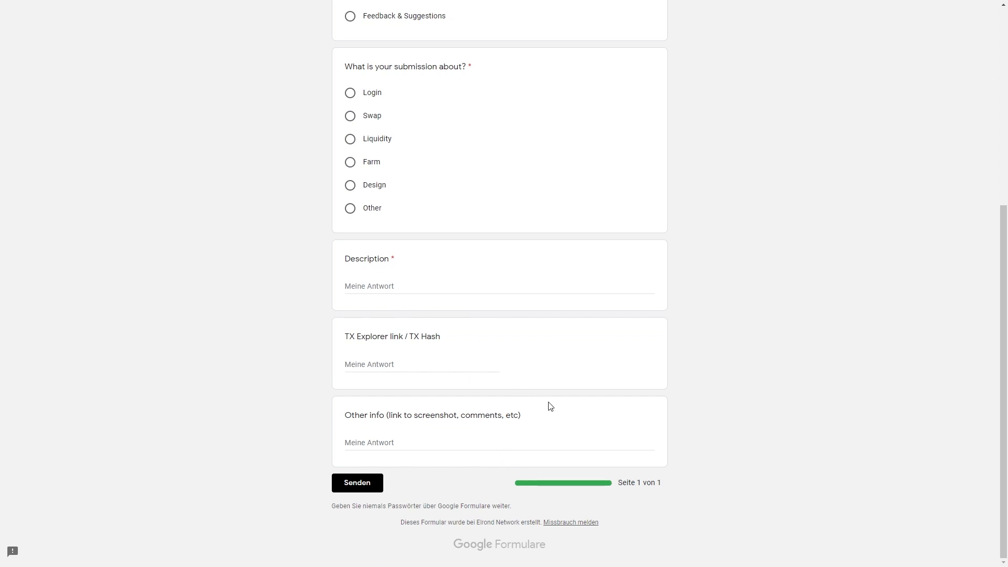
mouse_move(459, 312)
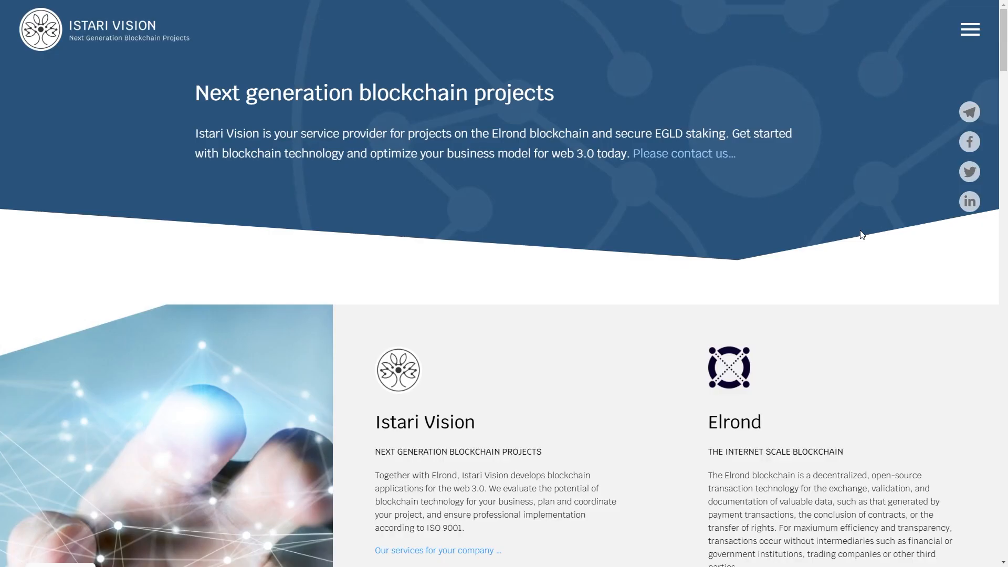
Go to the Istari Vision Academy and scroll through its crypto glossary.
click(969, 29)
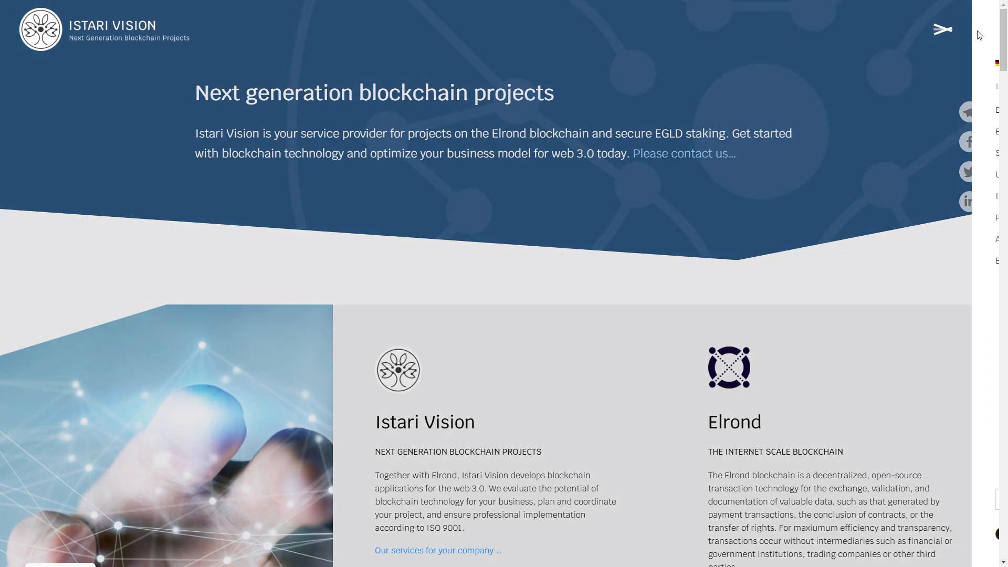
click(941, 28)
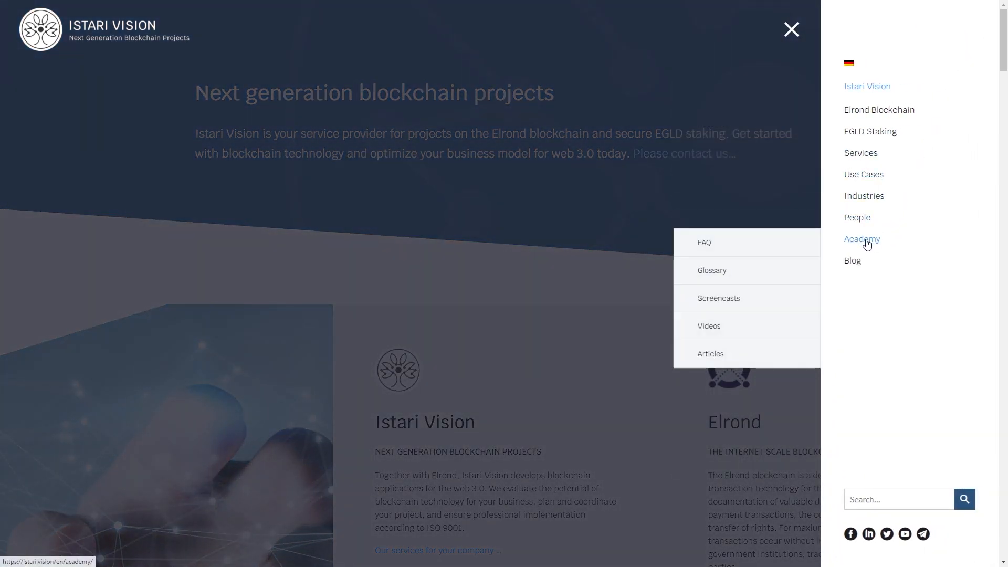
click(862, 239)
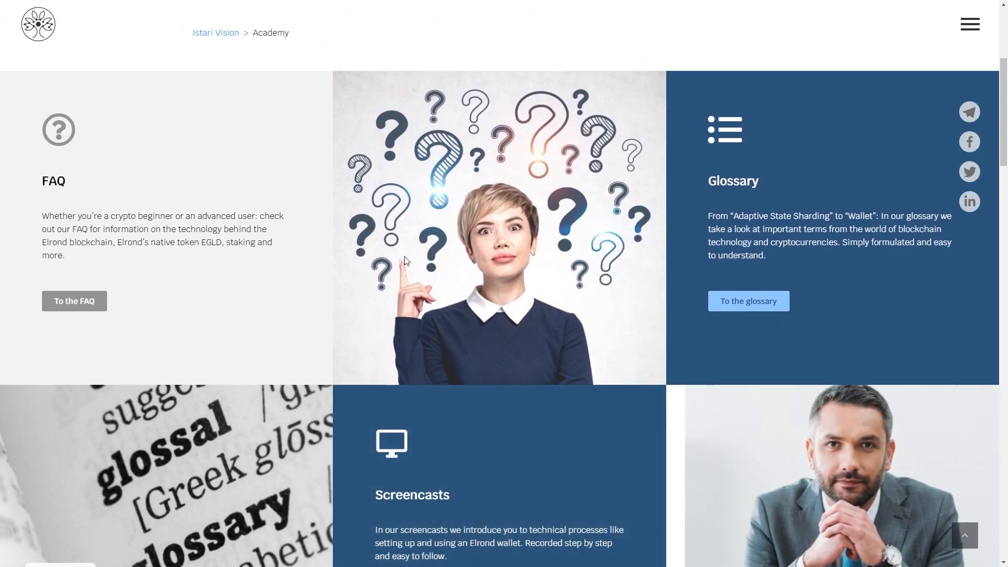
click(748, 301)
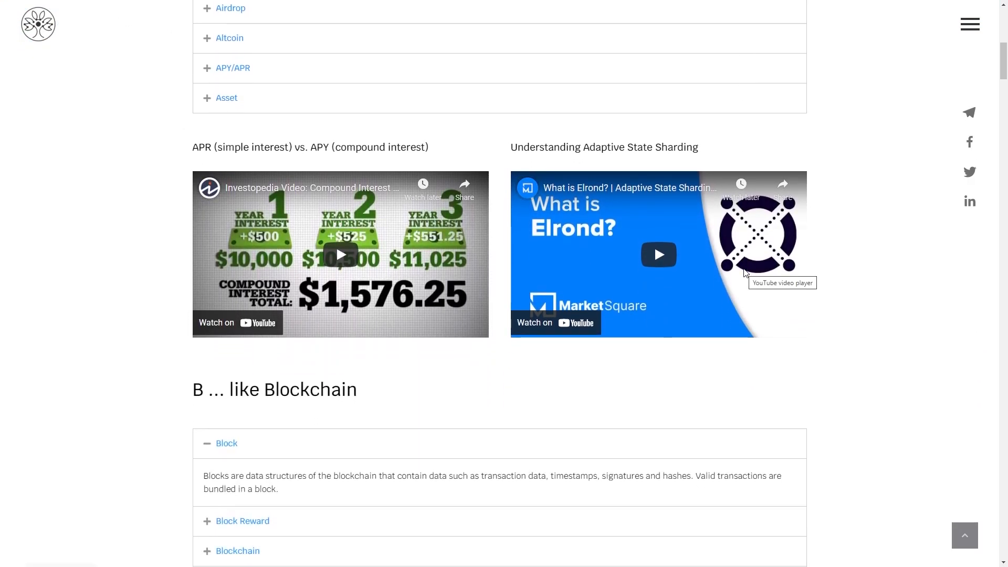
scroll(down, 3)
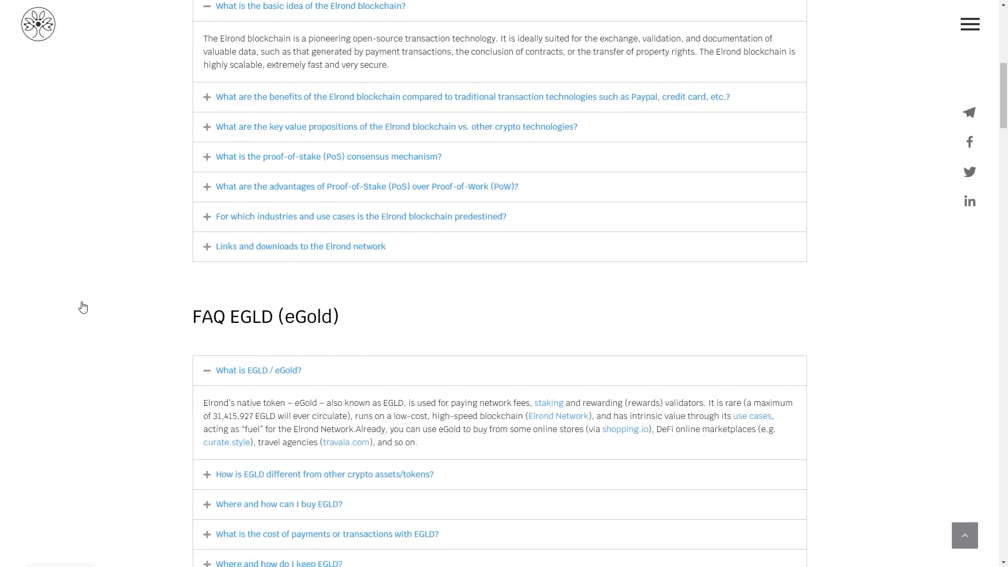
scroll(down, 3)
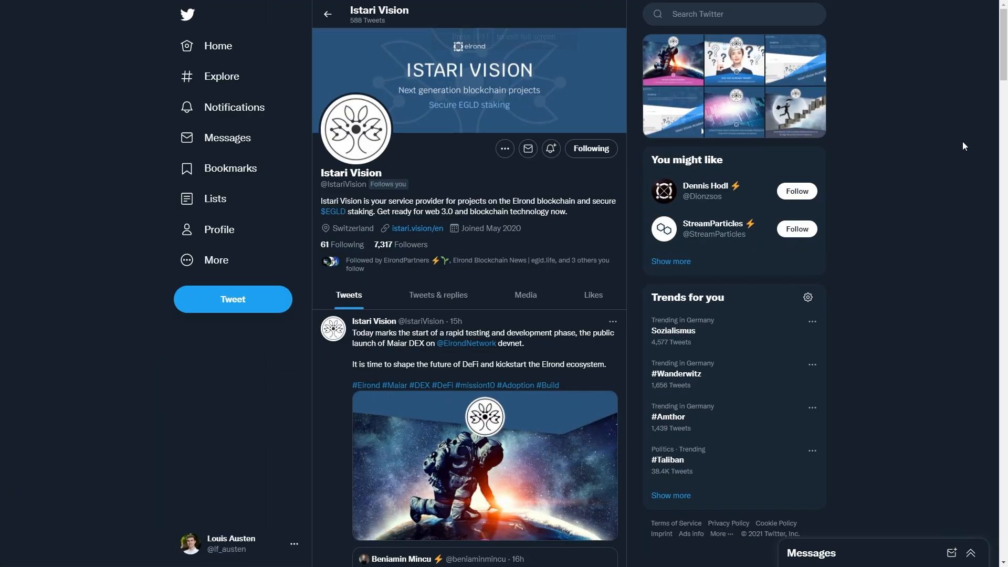
Scroll Istari Vision's Twitter feed down to the tweets explaining APR versus APY.
scroll(down, 3)
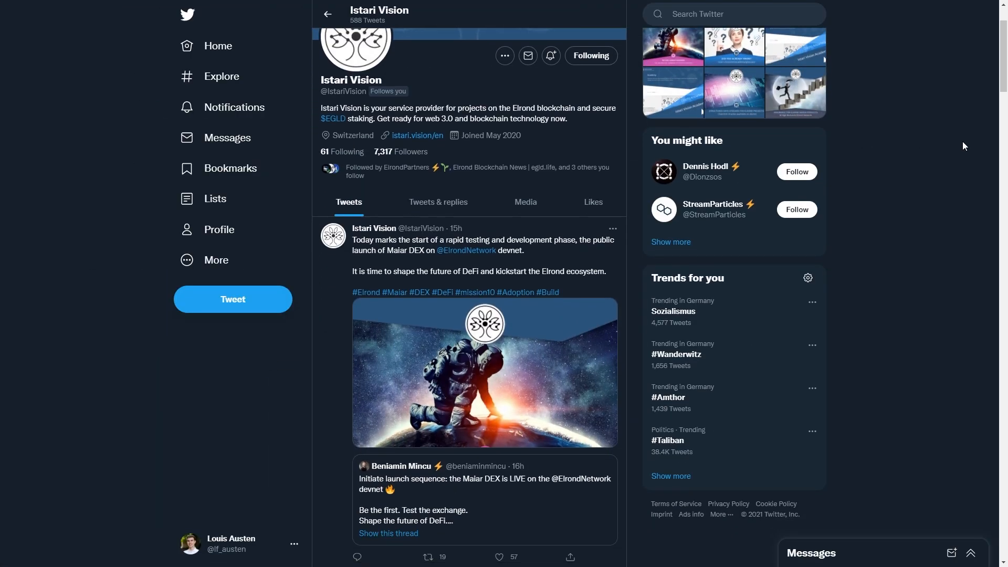
scroll(down, 3)
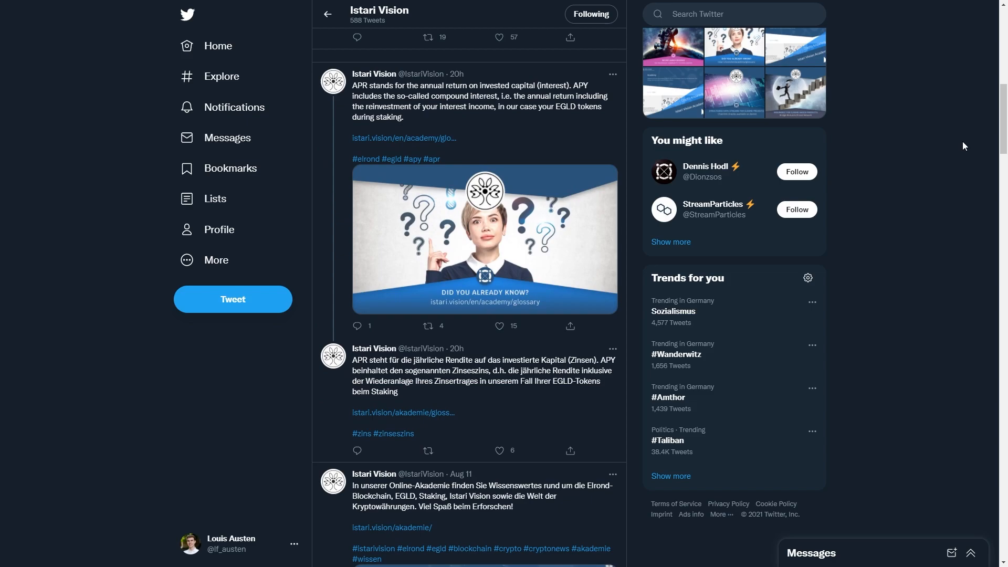